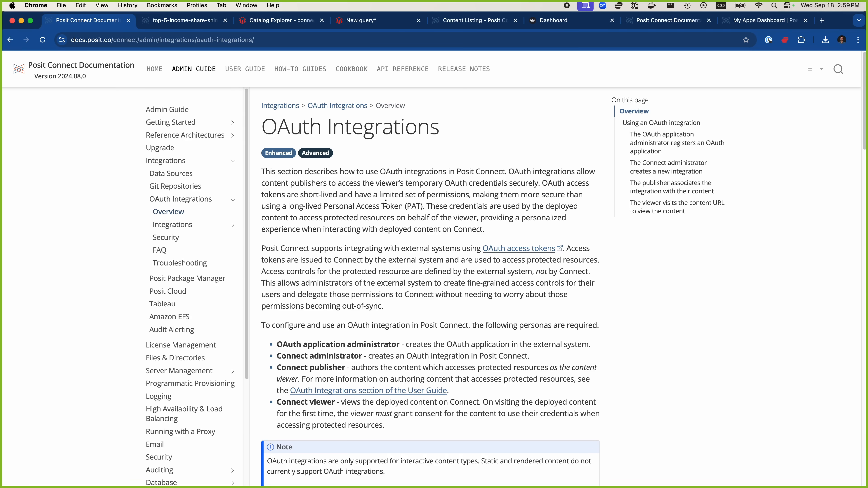
{"action": "mouse_move", "coordinate": [385, 200]}
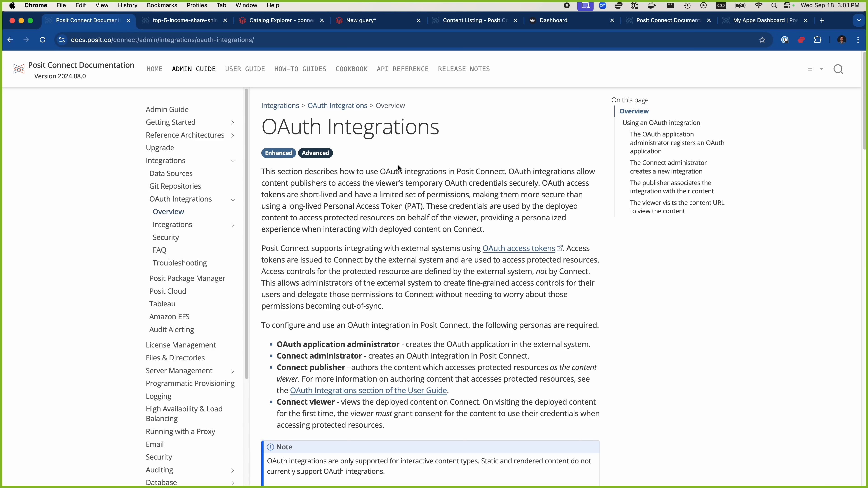
Show the top-5-income-share-shiny app's blank environment variable Name and Value fields.
{"action": "left_click", "coordinate": [181, 20]}
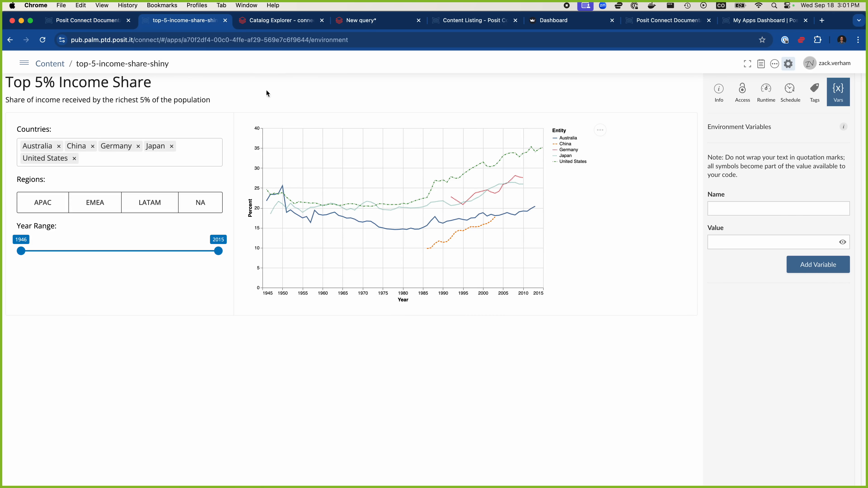
{"action": "mouse_move", "coordinate": [239, 100]}
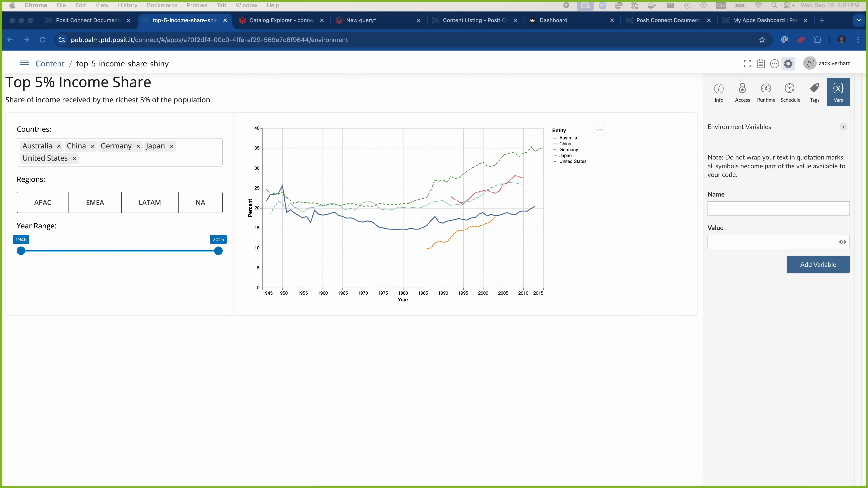
{"action": "mouse_move", "coordinate": [728, 237]}
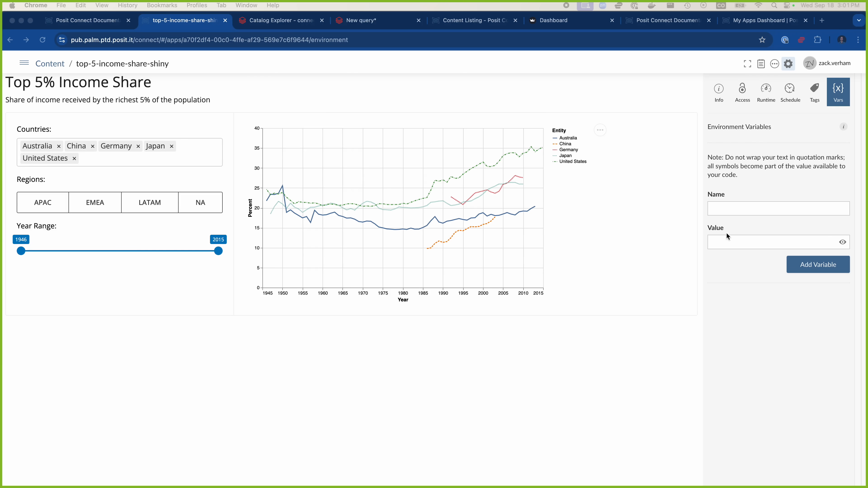
{"action": "left_click", "coordinate": [778, 208]}
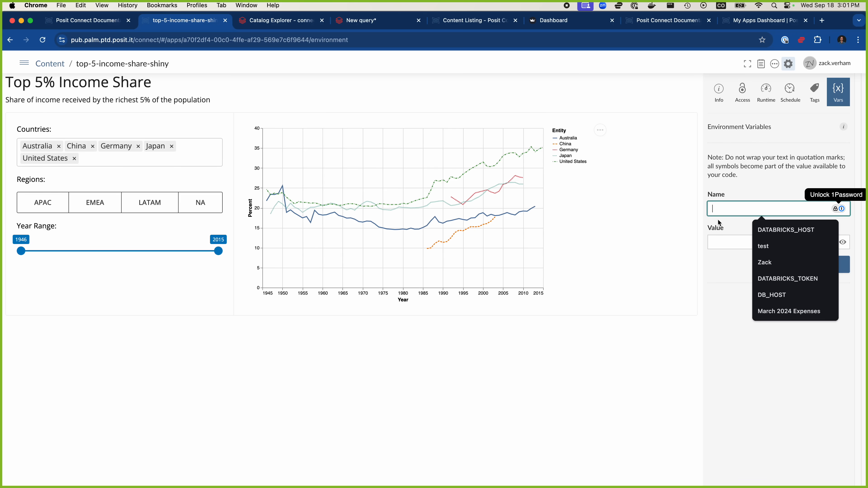
{"action": "left_click", "coordinate": [761, 242]}
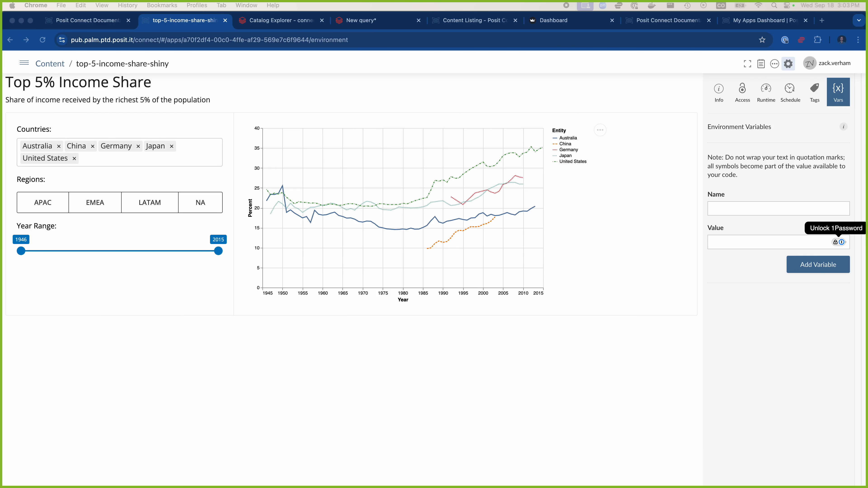
{"action": "mouse_move", "coordinate": [627, 381]}
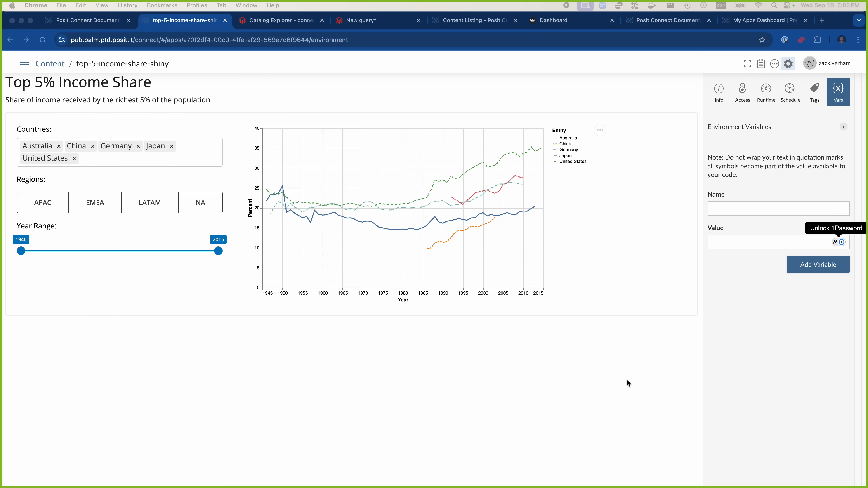
{"action": "mouse_move", "coordinate": [689, 442]}
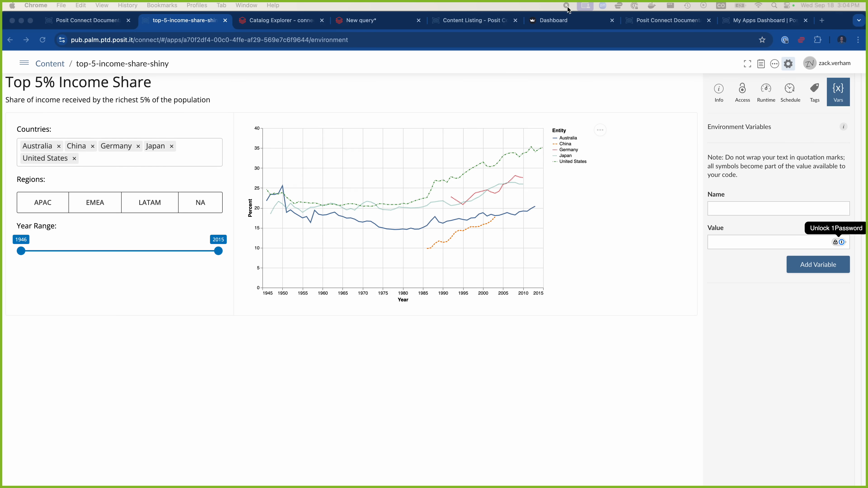
Show the lending_club columns list and point out the masked emp_title column.
{"action": "left_click", "coordinate": [278, 20]}
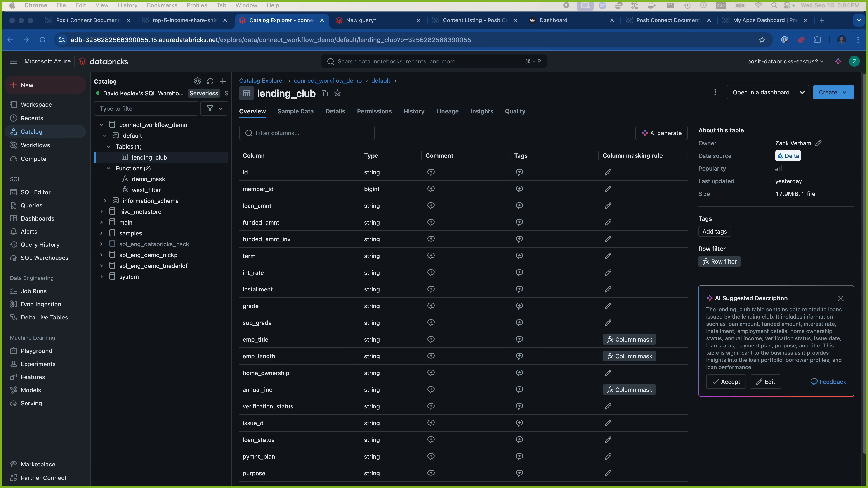
{"action": "mouse_move", "coordinate": [332, 216]}
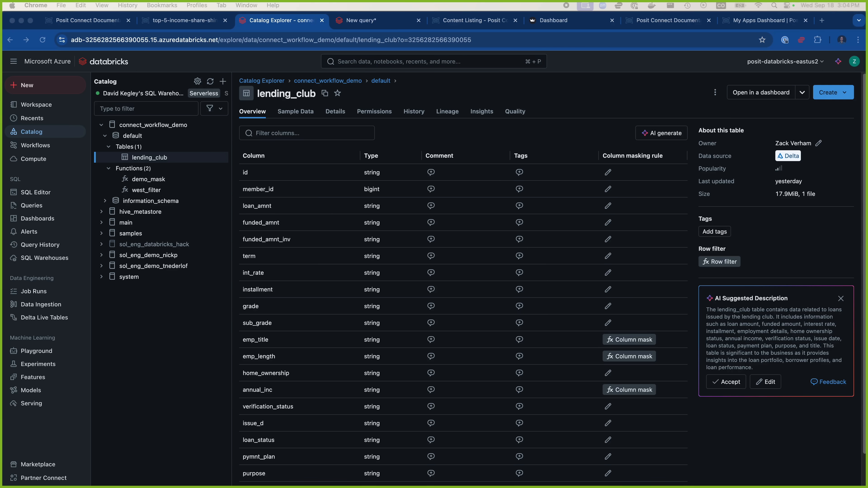
{"action": "mouse_move", "coordinate": [592, 306]}
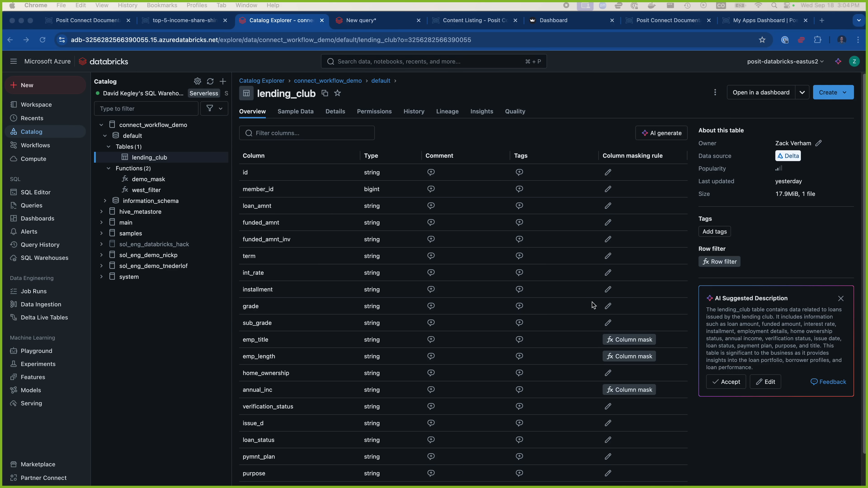
{"action": "mouse_move", "coordinate": [492, 294]}
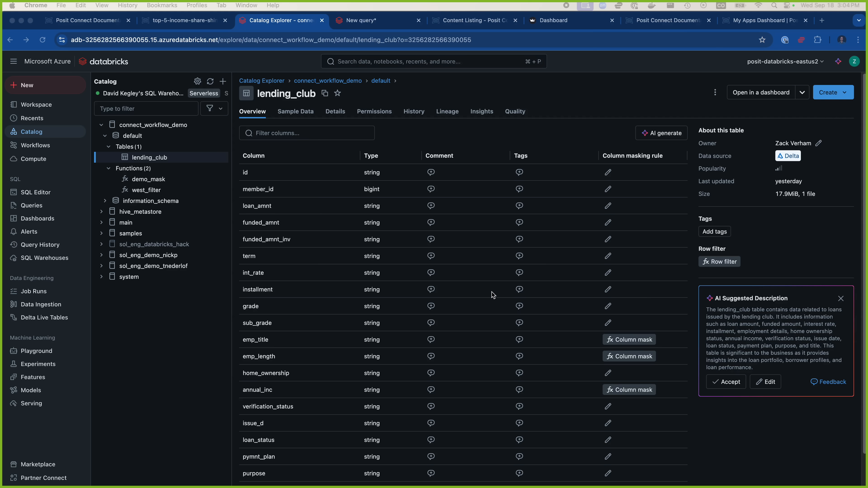
{"action": "mouse_move", "coordinate": [426, 294]}
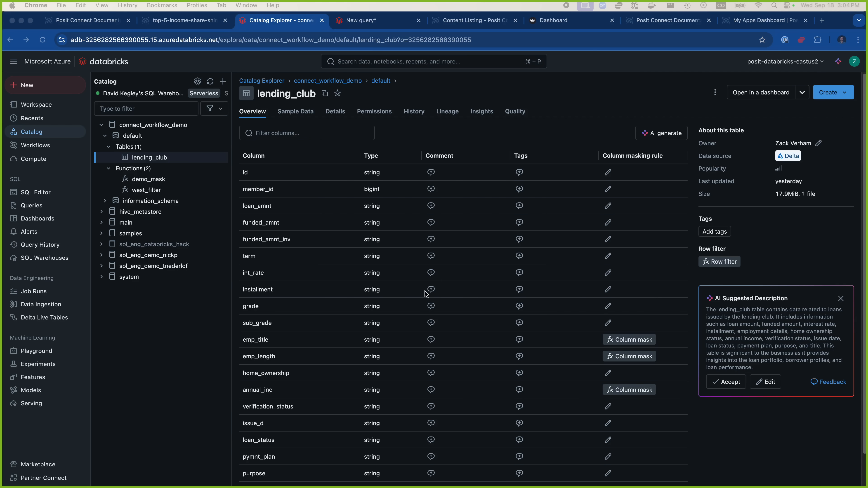
{"action": "scroll", "scroll_direction": "down", "scroll_amount": 3}
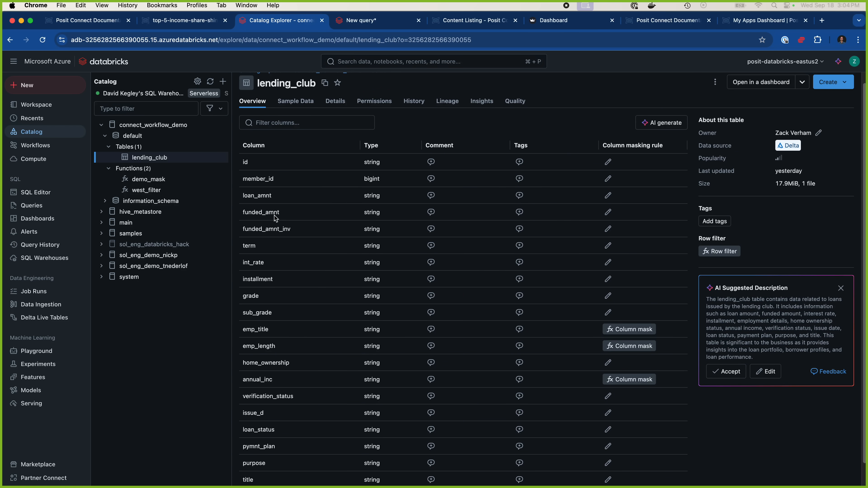
{"action": "mouse_move", "coordinate": [288, 335]}
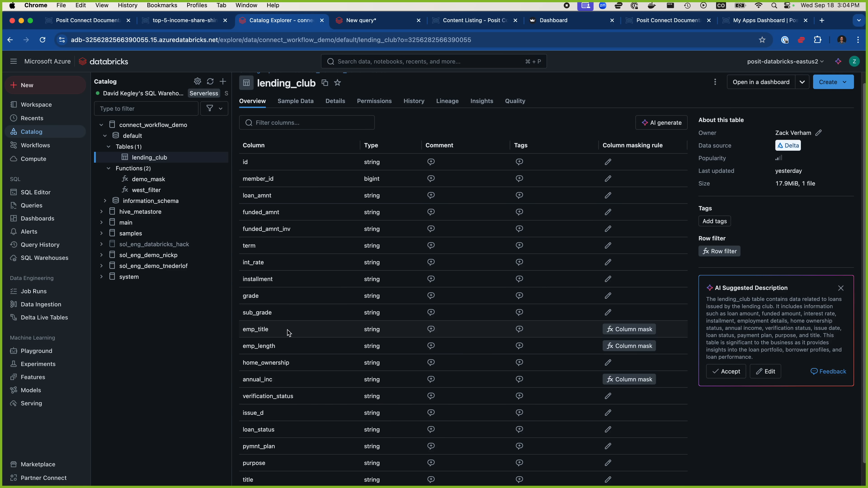
{"action": "mouse_move", "coordinate": [284, 345]}
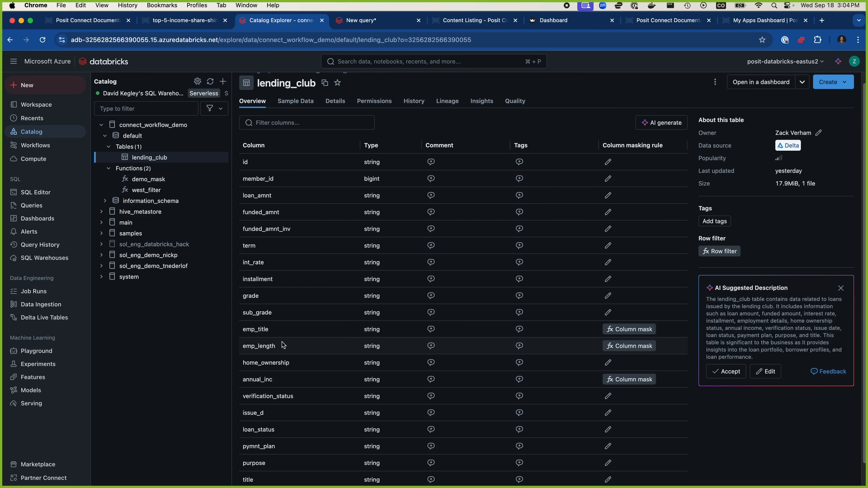
{"action": "mouse_move", "coordinate": [293, 343]}
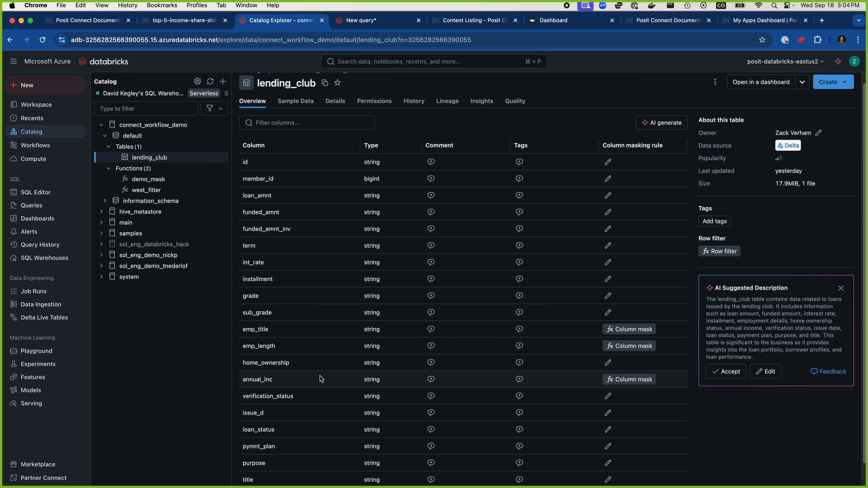
{"action": "mouse_move", "coordinate": [302, 364]}
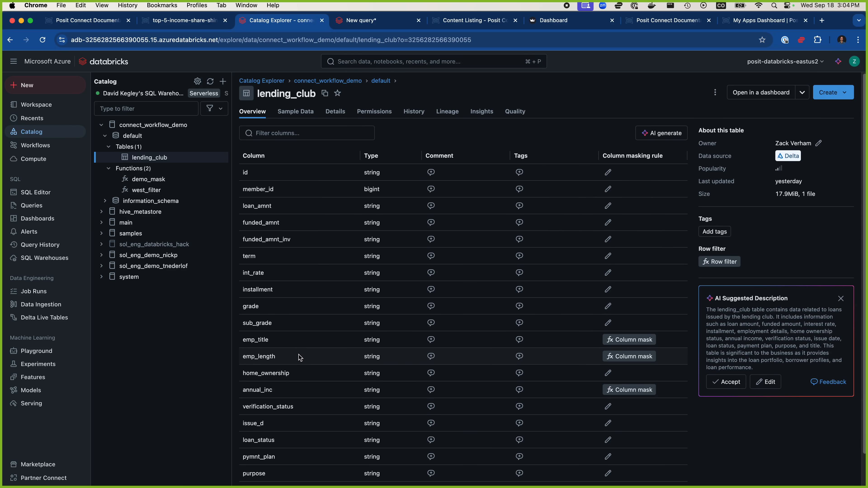
{"action": "mouse_move", "coordinate": [244, 342]}
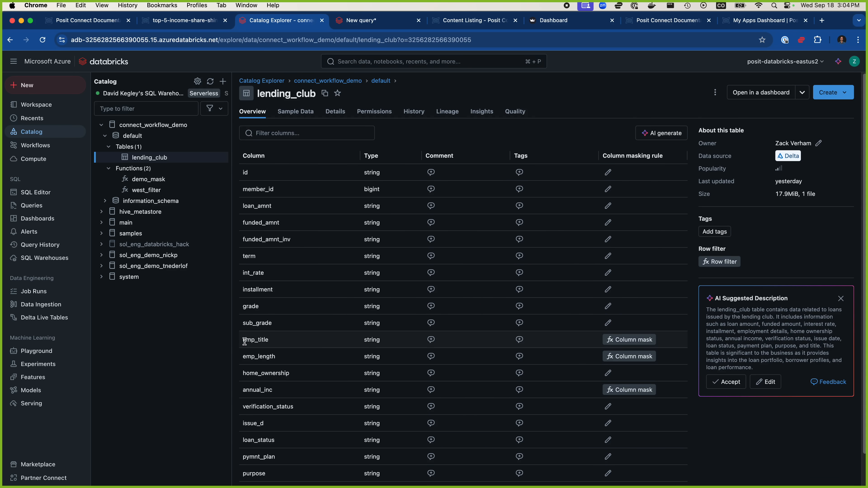
{"action": "mouse_move", "coordinate": [246, 341]}
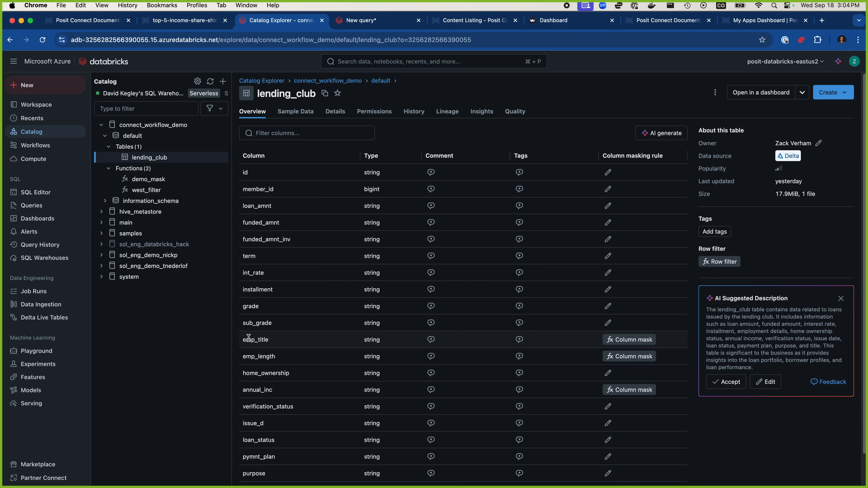
{"action": "double_click", "coordinate": [256, 340]}
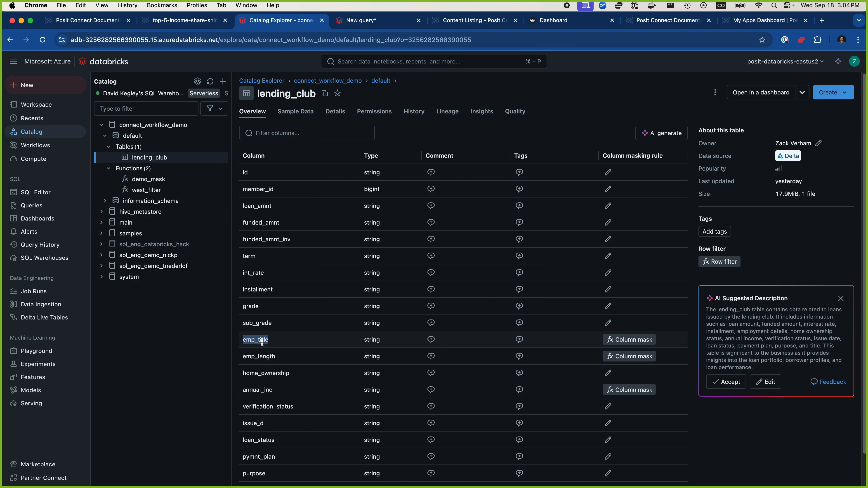
{"action": "double_click", "coordinate": [257, 390]}
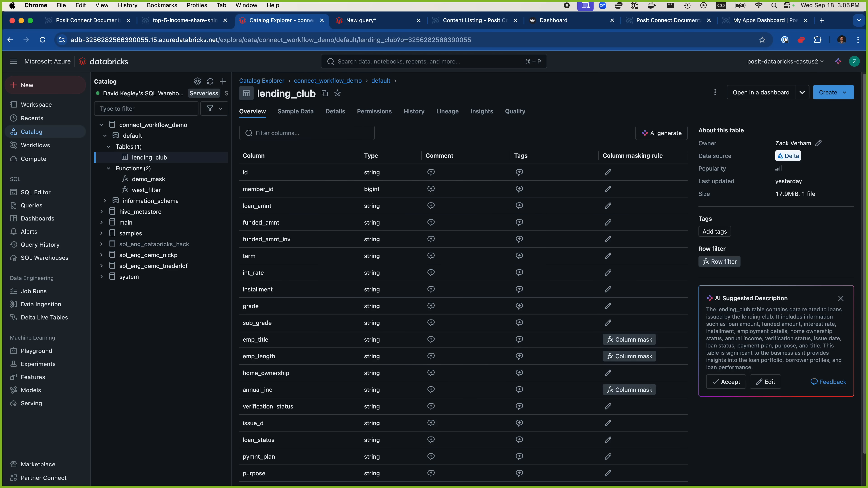
{"action": "scroll", "scroll_direction": "down", "scroll_amount": 3}
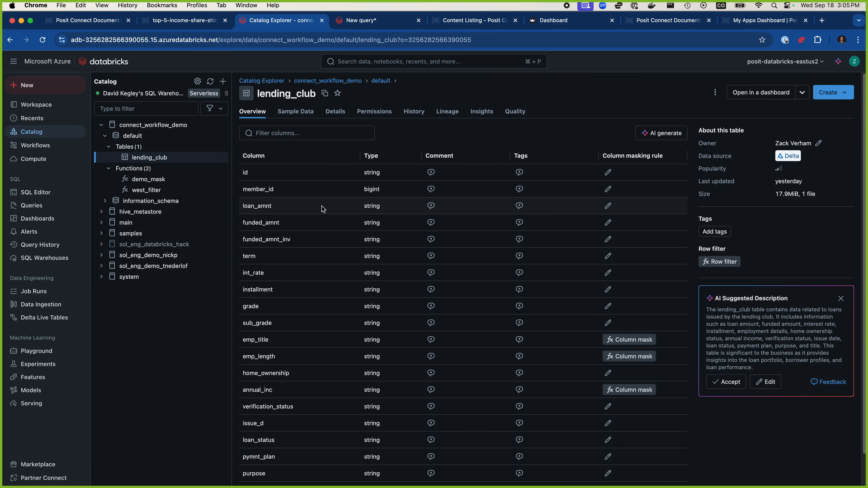
{"action": "mouse_move", "coordinate": [333, 240]}
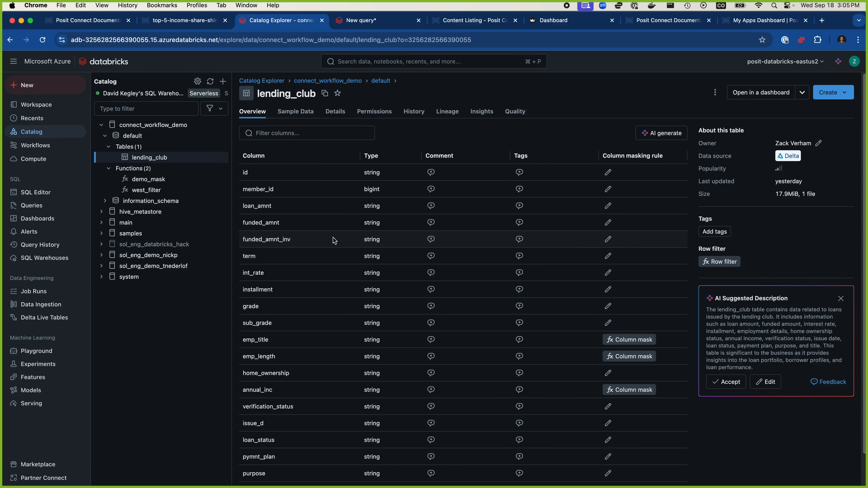
{"action": "mouse_move", "coordinate": [339, 237]}
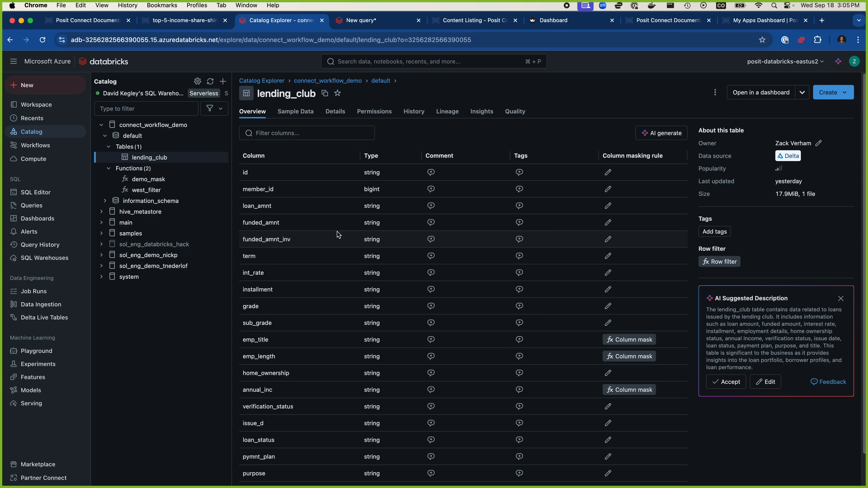
{"action": "mouse_move", "coordinate": [330, 226]}
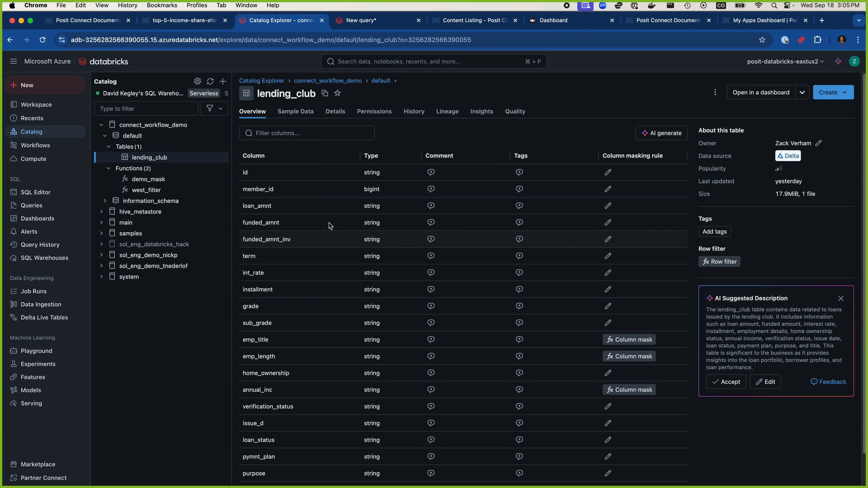
{"action": "mouse_move", "coordinate": [364, 189]}
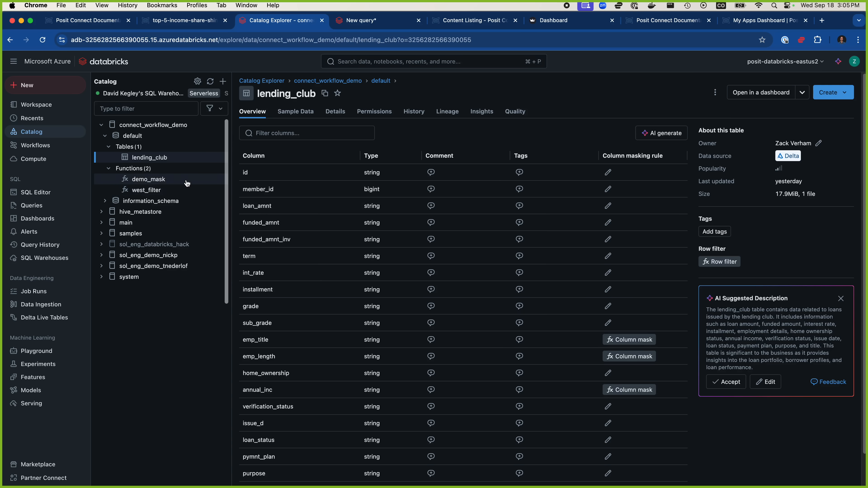
Show the demo_mask function's definition that masks values for demo_databricks_user.
{"action": "left_click", "coordinate": [148, 179]}
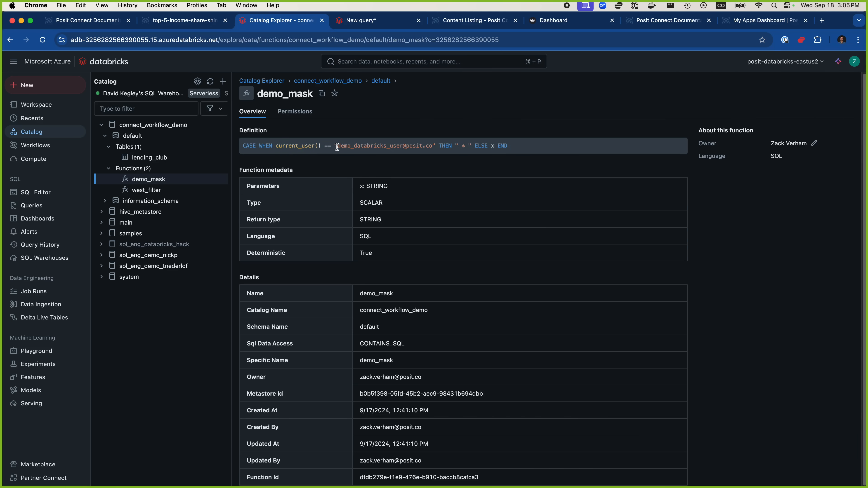
{"action": "double_click", "coordinate": [369, 145]}
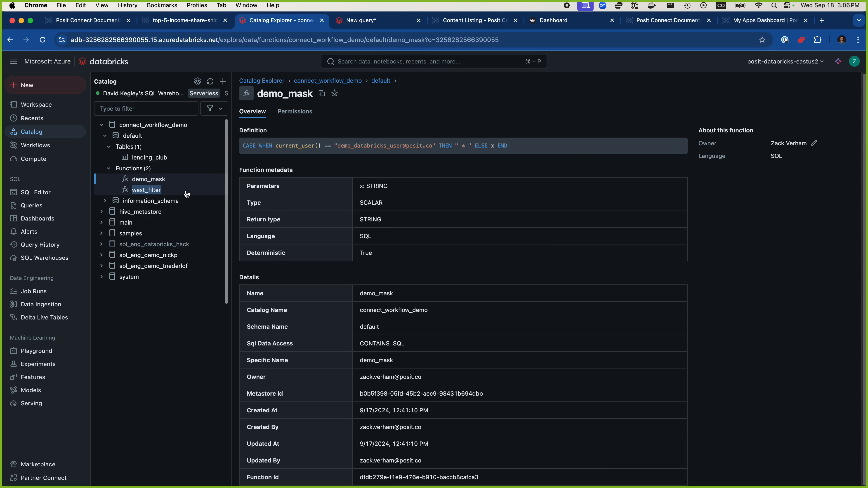
Show the west_filter zip-code row filter, flipping back to demo_mask's definition for comparison.
{"action": "left_click", "coordinate": [147, 190]}
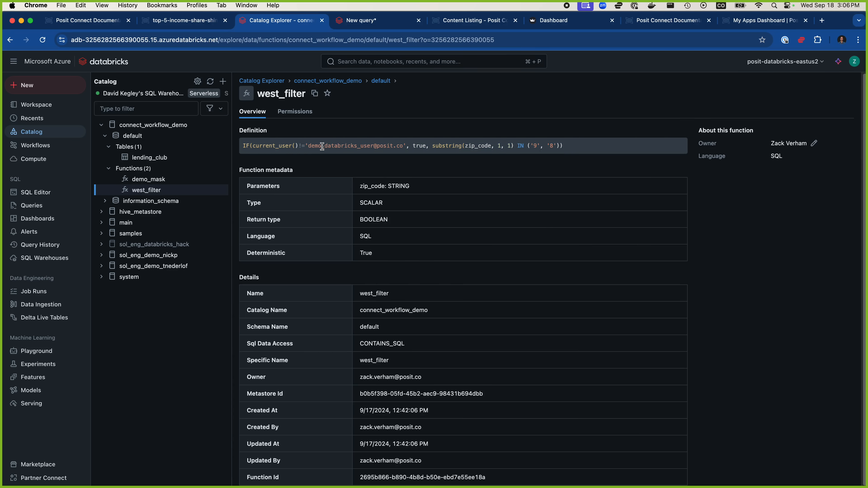
{"action": "double_click", "coordinate": [477, 145]}
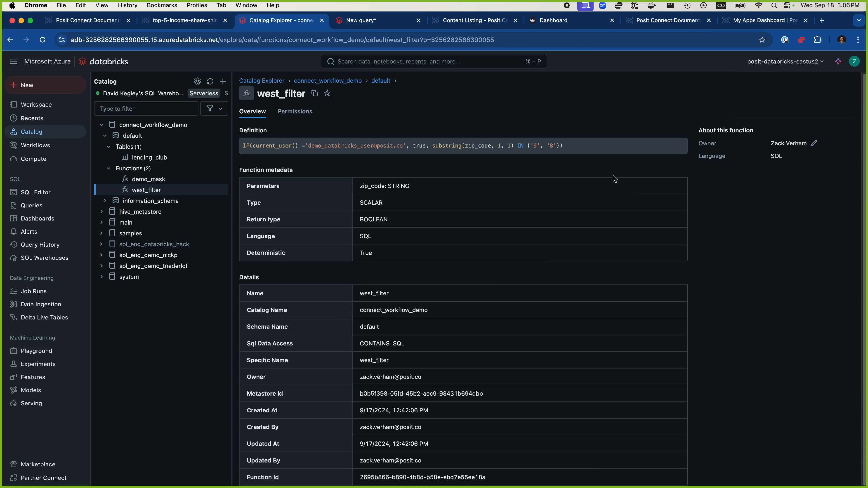
{"action": "mouse_move", "coordinate": [537, 159]}
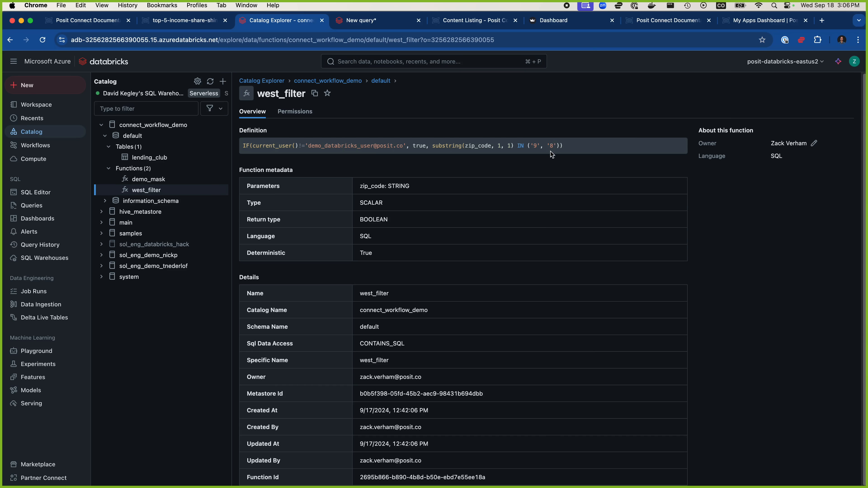
{"action": "mouse_move", "coordinate": [546, 156]}
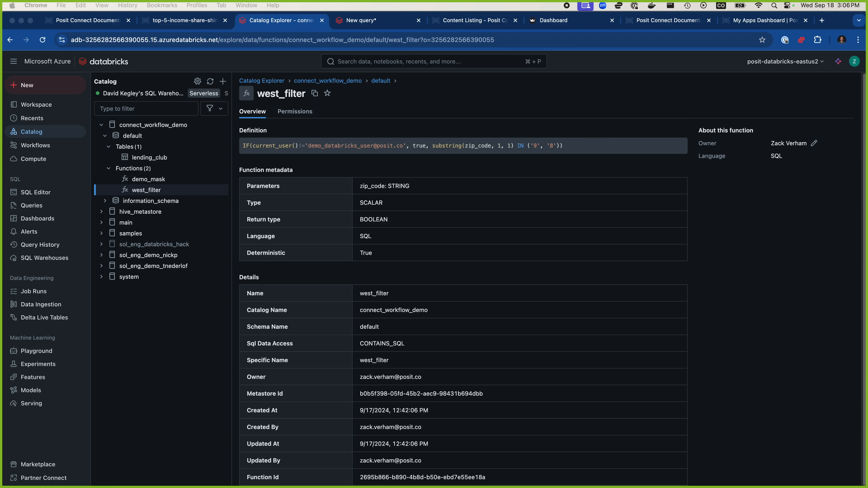
{"action": "left_click", "coordinate": [148, 179]}
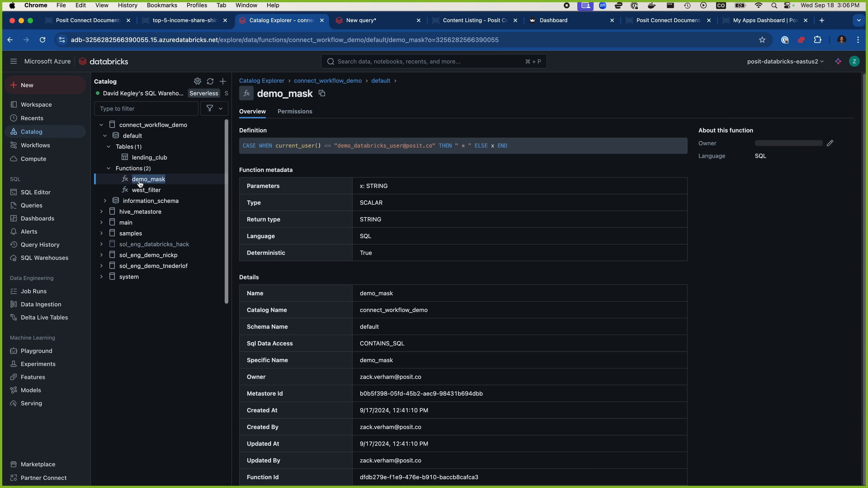
{"action": "left_click", "coordinate": [147, 190]}
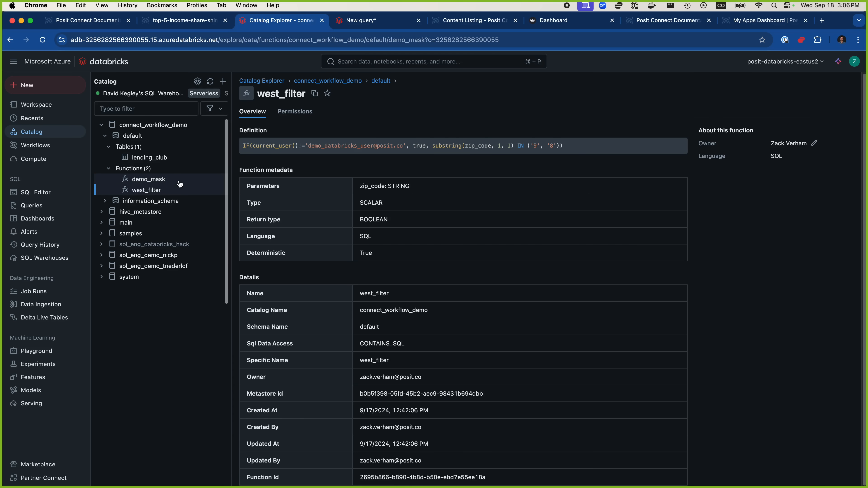
{"action": "left_click", "coordinate": [149, 179]}
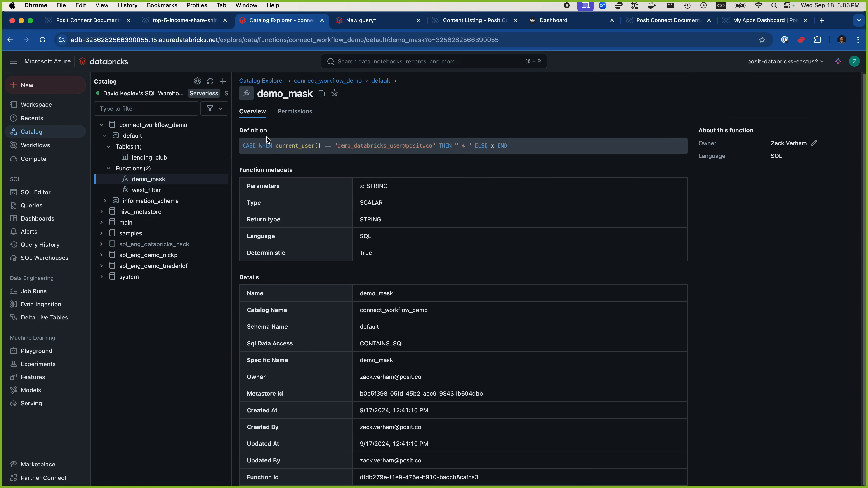
{"action": "mouse_move", "coordinate": [395, 45]}
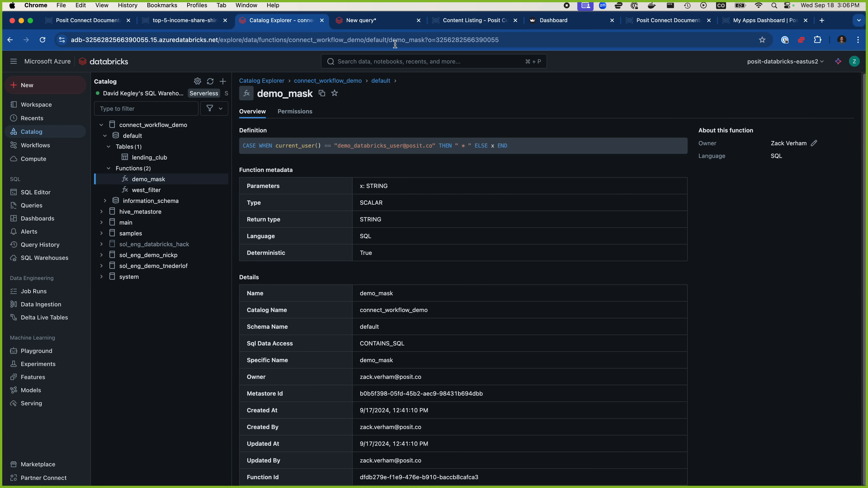
Show the SQL query setting demo_mask on three lending_club columns and the west_filter row filter.
{"action": "left_click", "coordinate": [362, 20]}
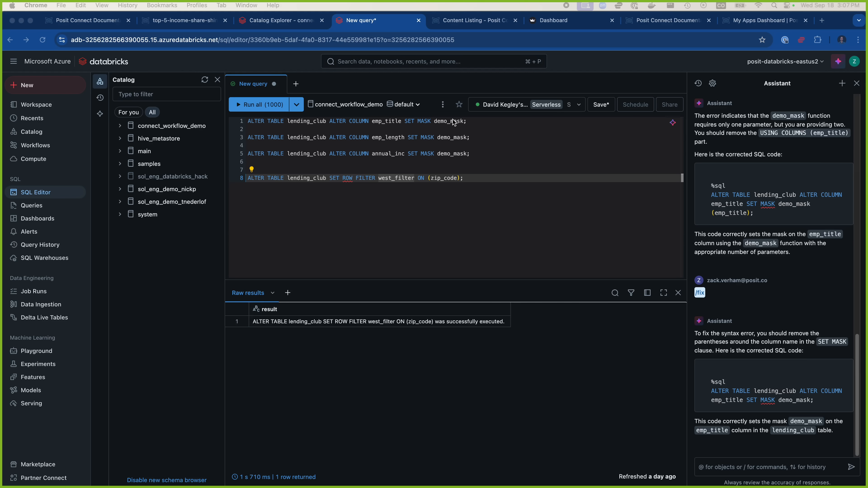
{"action": "mouse_move", "coordinate": [527, 168]}
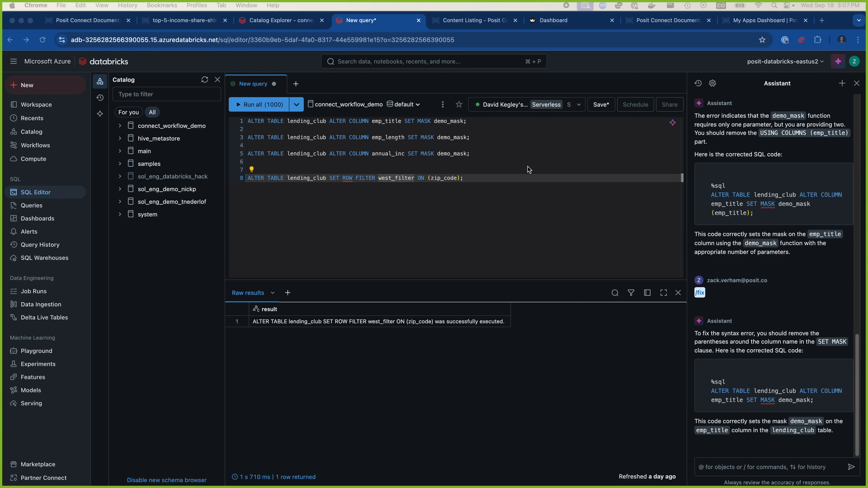
{"action": "mouse_move", "coordinate": [560, 192]}
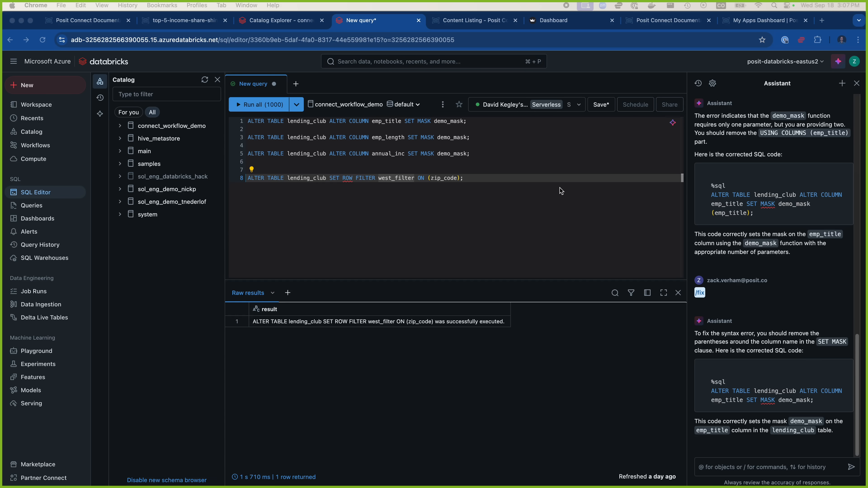
{"action": "mouse_move", "coordinate": [545, 176]}
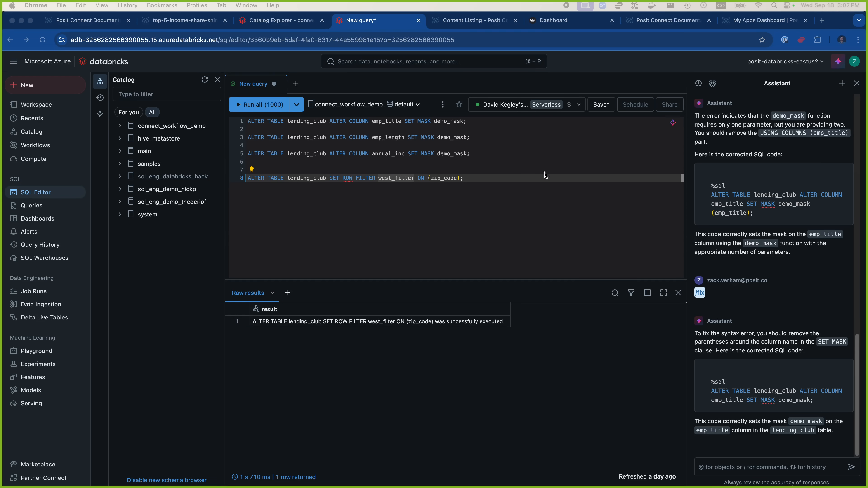
{"action": "mouse_move", "coordinate": [566, 135]}
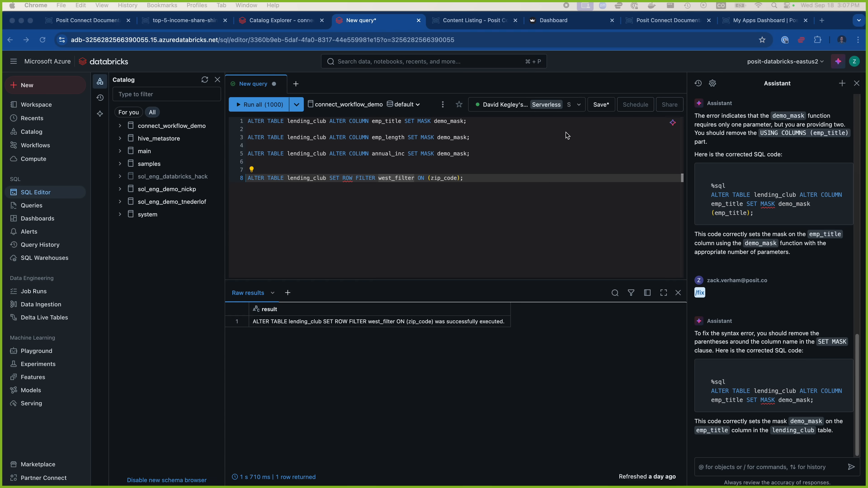
{"action": "mouse_move", "coordinate": [564, 137]}
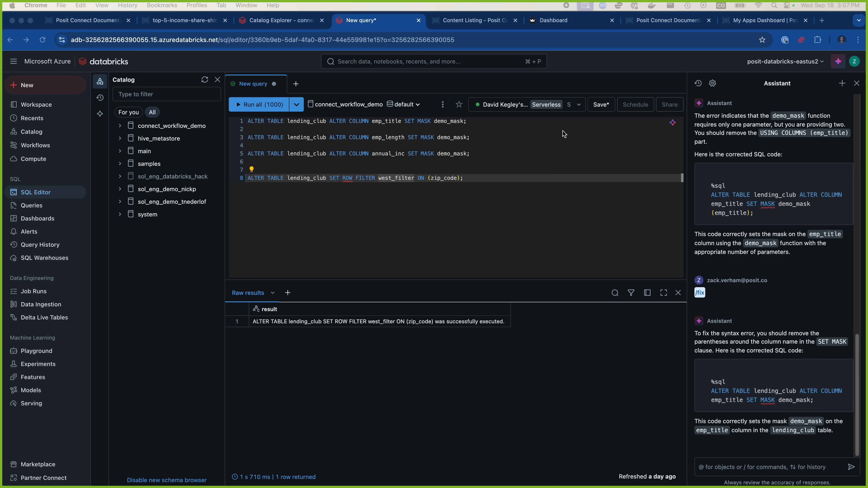
{"action": "mouse_move", "coordinate": [491, 72]}
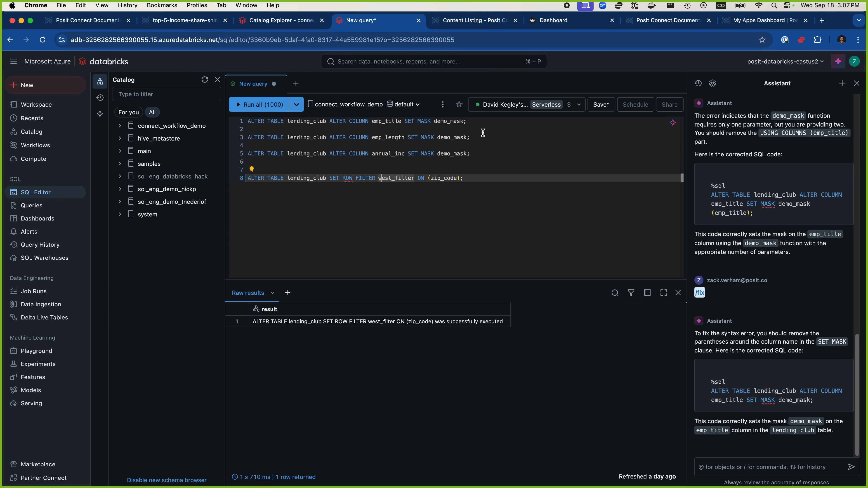
{"action": "mouse_move", "coordinate": [455, 29]}
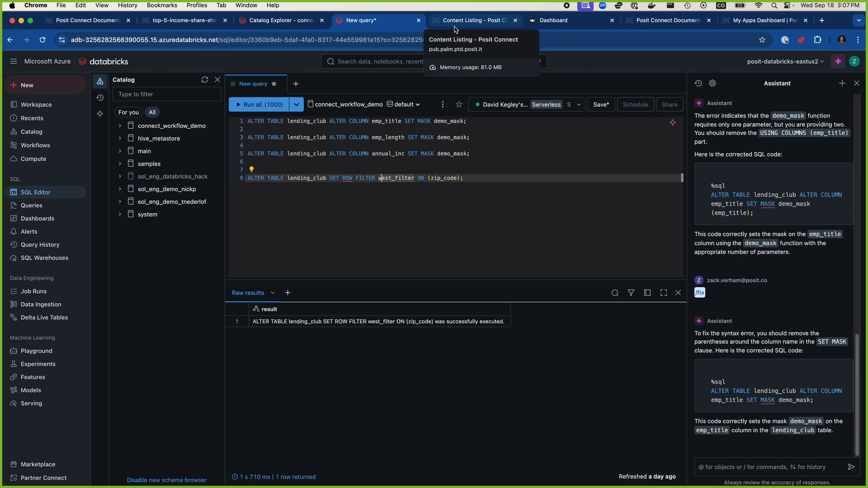
{"action": "left_click", "coordinate": [473, 21]}
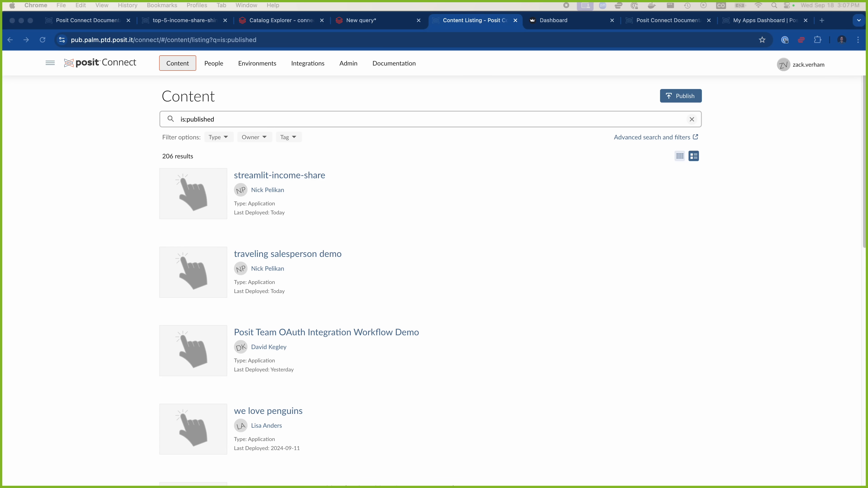
Enter the dashboard app's URL in the address bar from the content listing.
{"action": "left_click", "coordinate": [160, 41]}
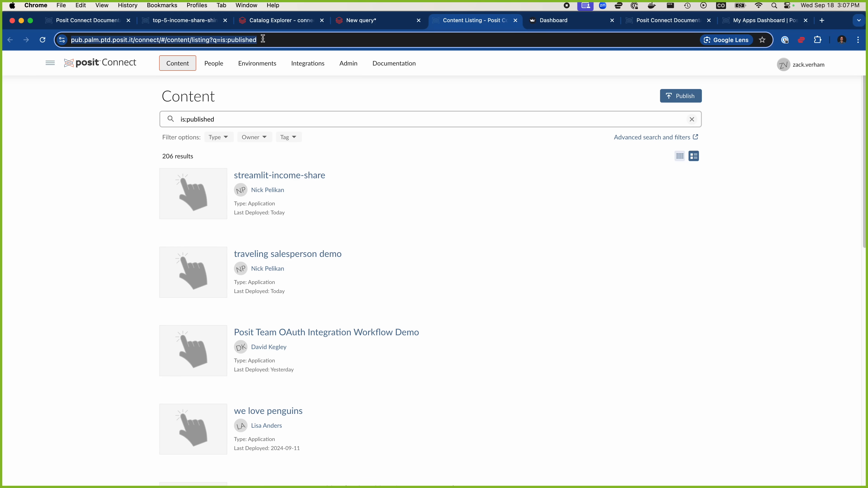
{"action": "mouse_move", "coordinate": [257, 36]}
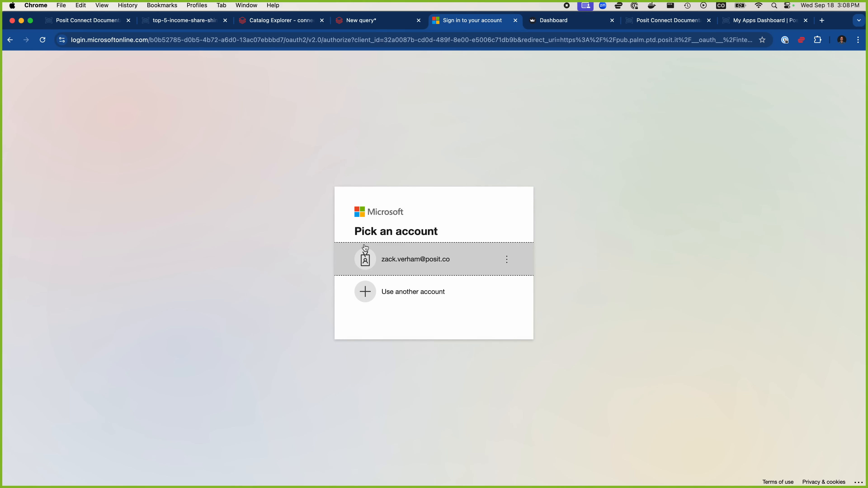
{"action": "mouse_move", "coordinate": [408, 264]}
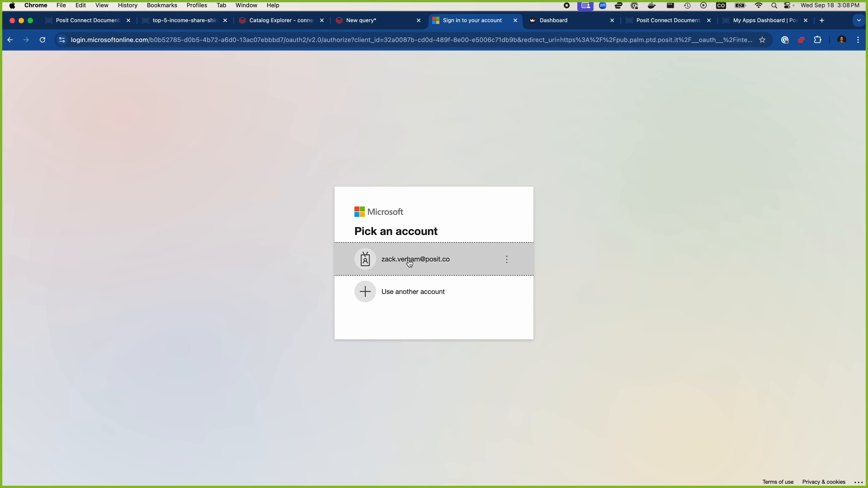
Sign in with the listed work account and choose Yes to stay signed in.
{"action": "left_click", "coordinate": [411, 259]}
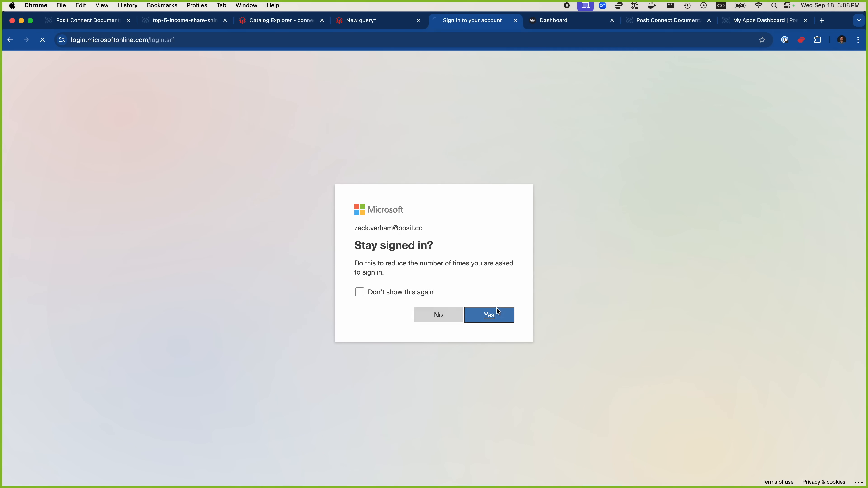
{"action": "left_click", "coordinate": [489, 315]}
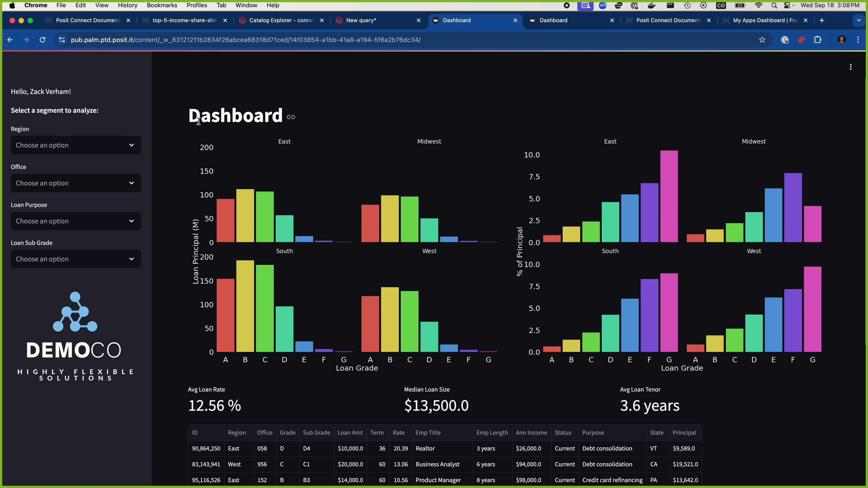
{"action": "mouse_move", "coordinate": [381, 200]}
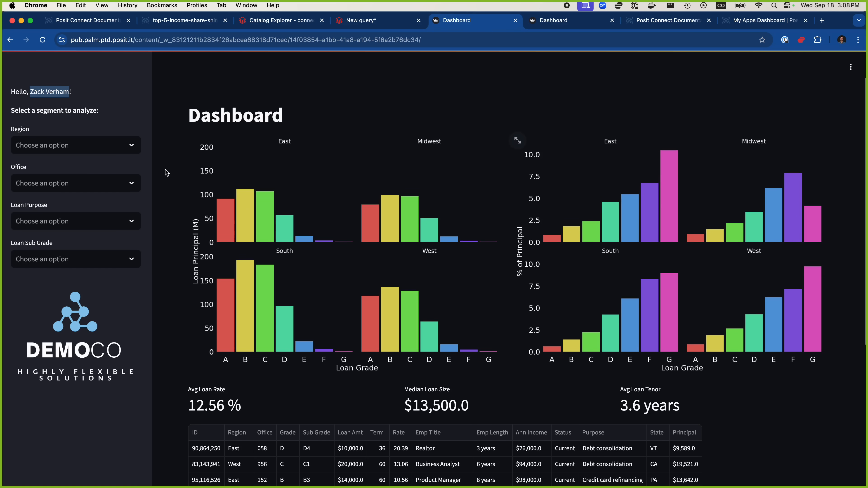
{"action": "scroll", "scroll_direction": "down", "scroll_amount": 3}
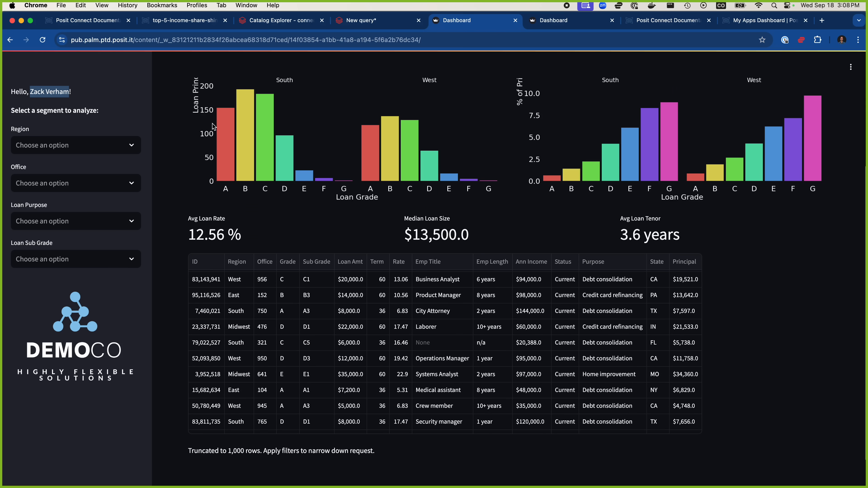
{"action": "scroll", "scroll_direction": "down", "scroll_amount": 3}
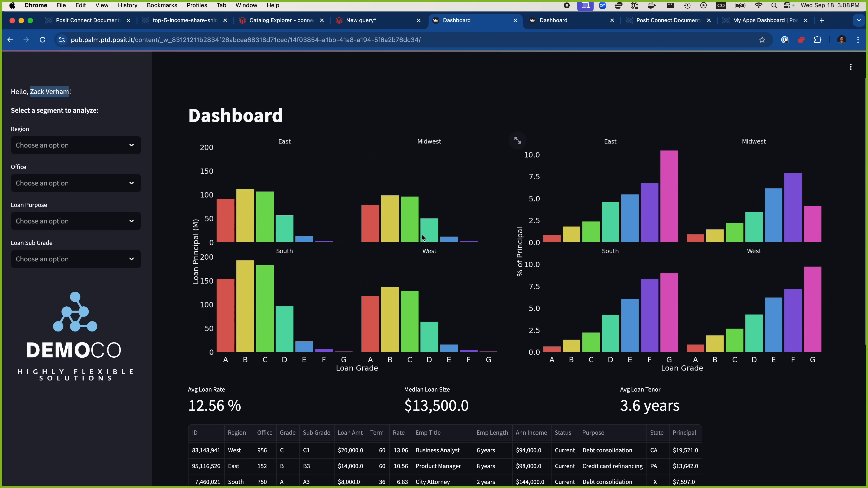
{"action": "scroll", "scroll_direction": "down", "scroll_amount": 3}
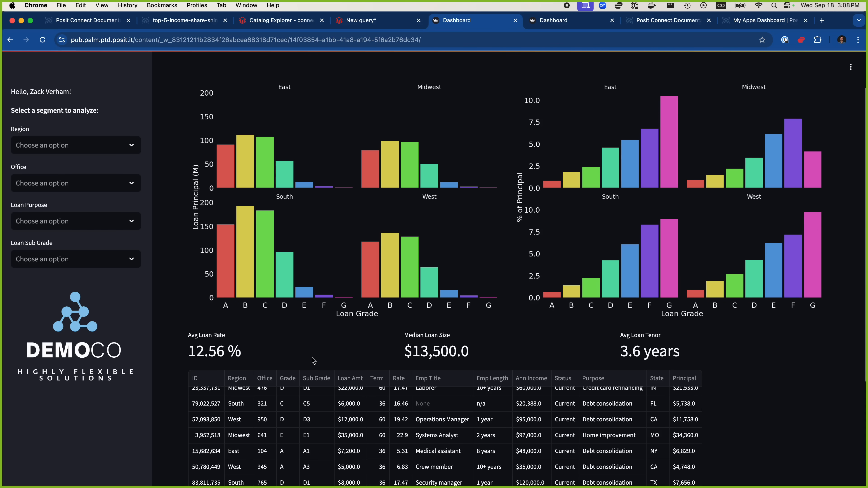
{"action": "mouse_move", "coordinate": [247, 418]}
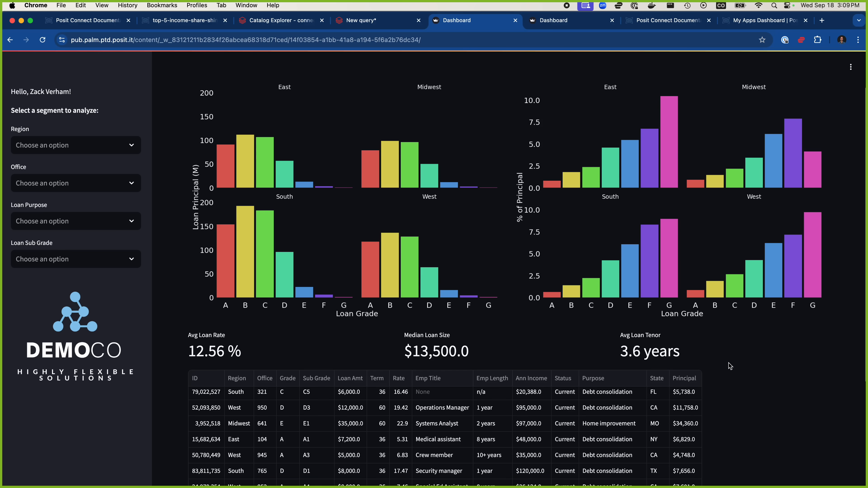
{"action": "scroll", "scroll_direction": "down", "scroll_amount": 3}
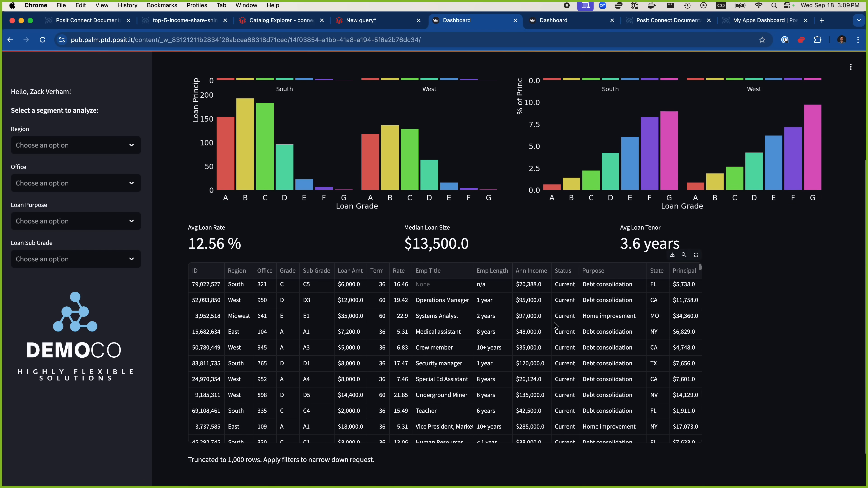
{"action": "left_click", "coordinate": [492, 332]}
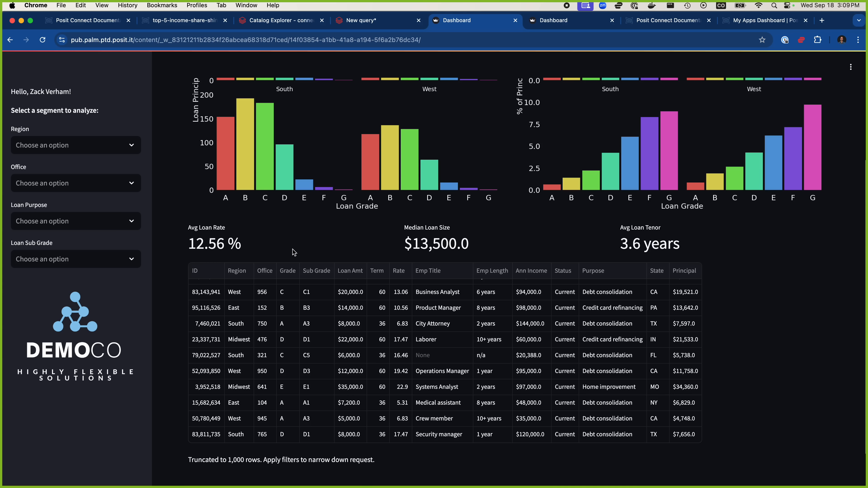
{"action": "mouse_move", "coordinate": [309, 265]}
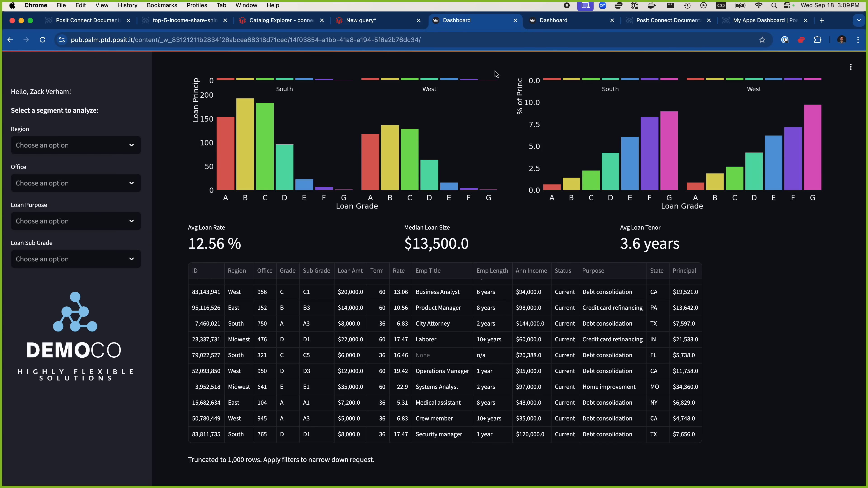
Show the local Streamlit dashboard's unmasked data, sidebar greeting and filters, then the Databricks Python cookbook.
{"action": "left_click", "coordinate": [554, 20]}
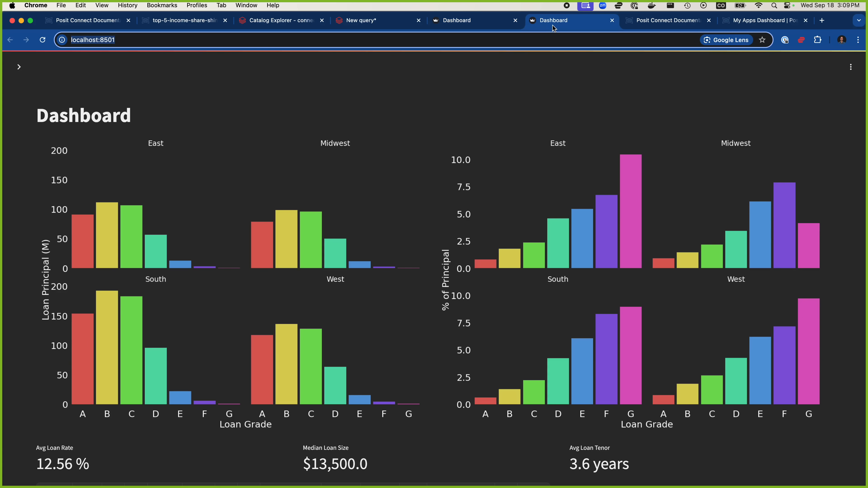
{"action": "mouse_move", "coordinate": [466, 197]}
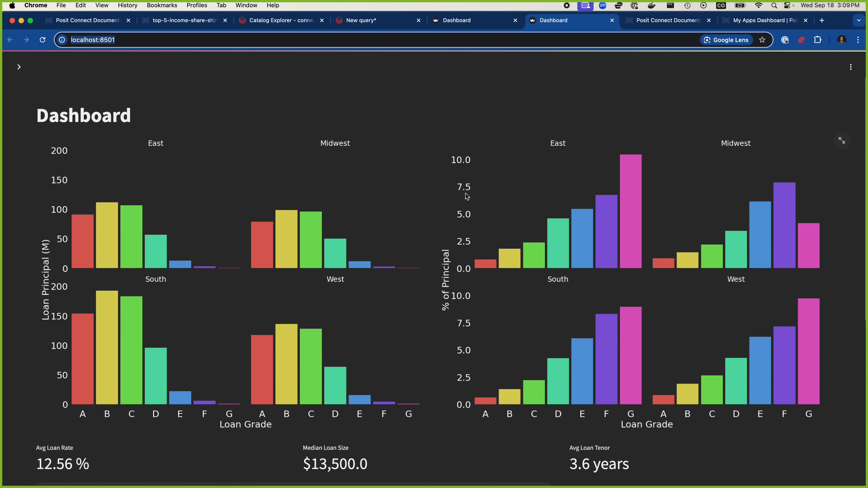
{"action": "mouse_move", "coordinate": [470, 259]}
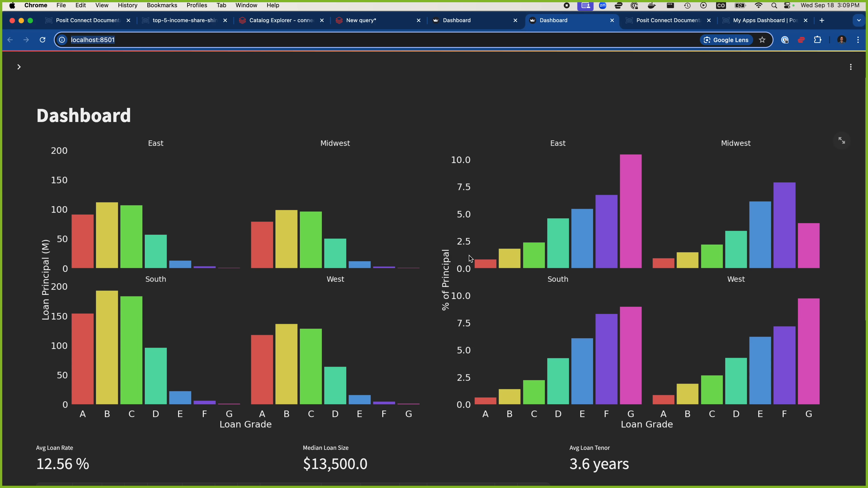
{"action": "scroll", "scroll_direction": "down", "scroll_amount": 3}
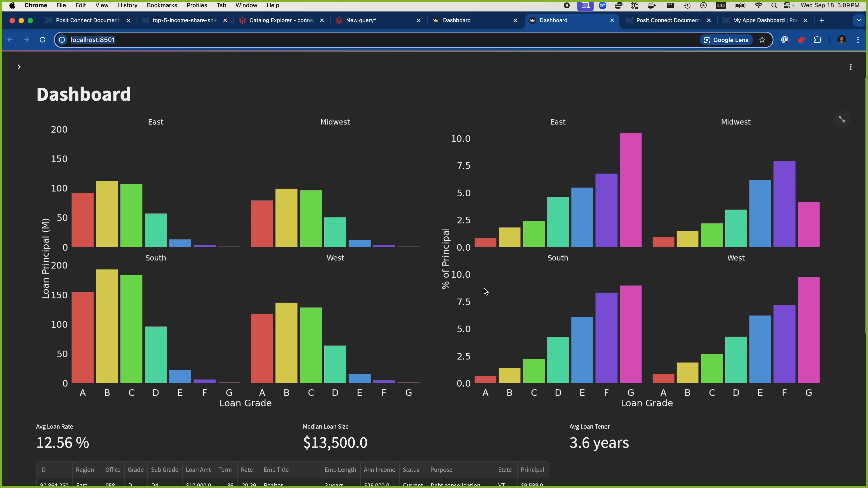
{"action": "mouse_move", "coordinate": [451, 32]}
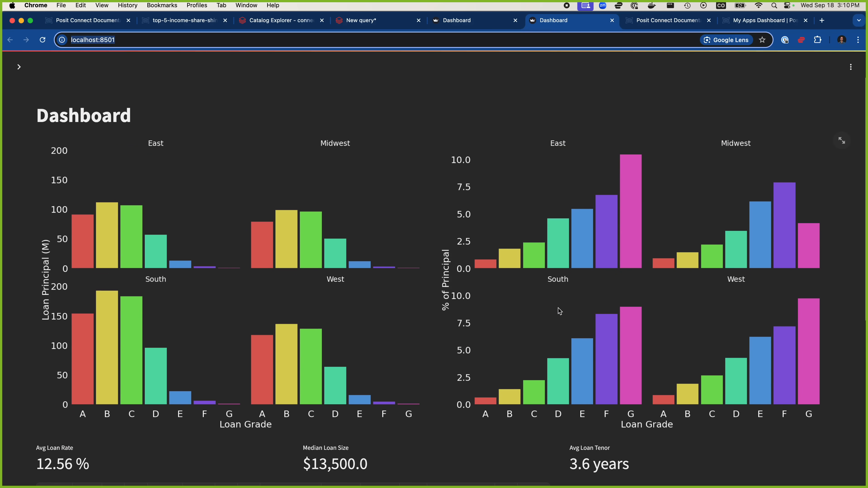
{"action": "left_click", "coordinate": [19, 67]}
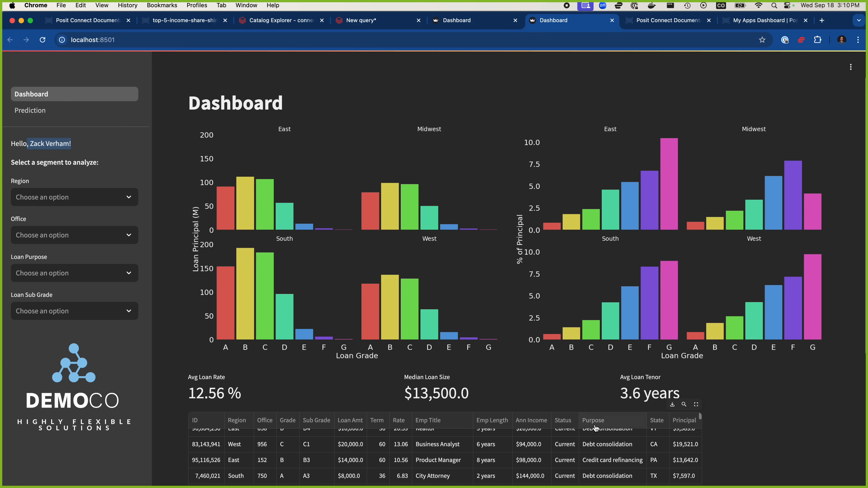
{"action": "mouse_move", "coordinate": [594, 274]}
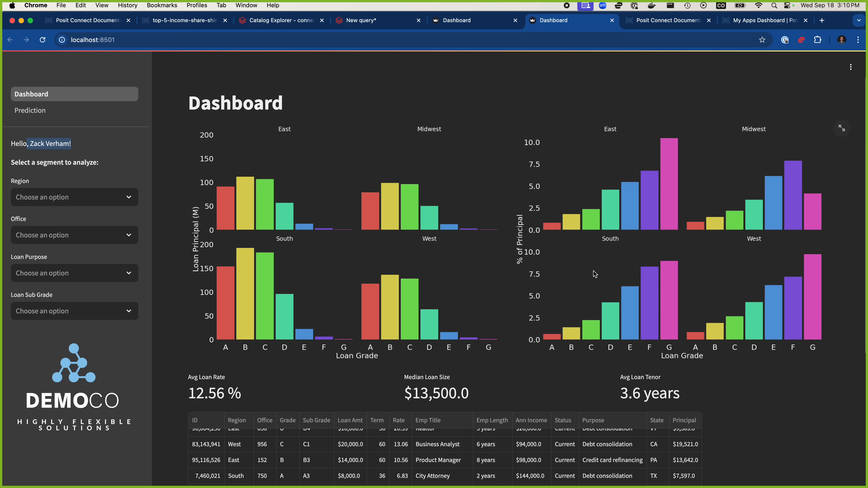
{"action": "mouse_move", "coordinate": [612, 224]}
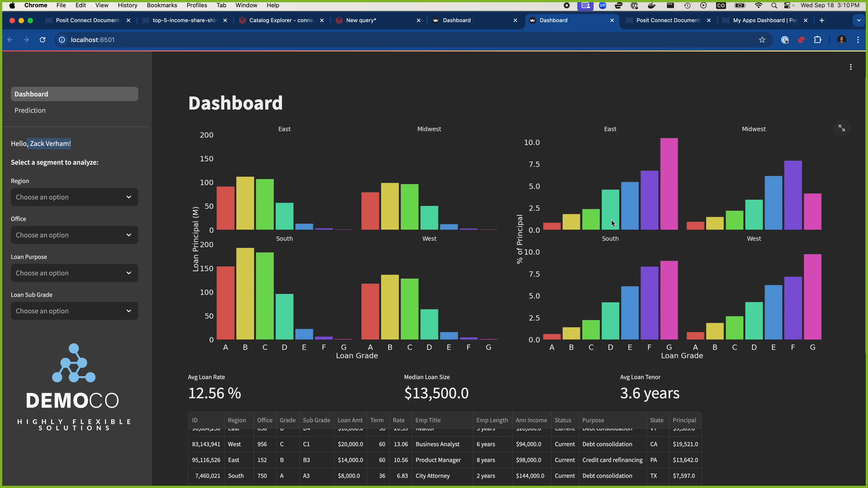
{"action": "mouse_move", "coordinate": [618, 225]}
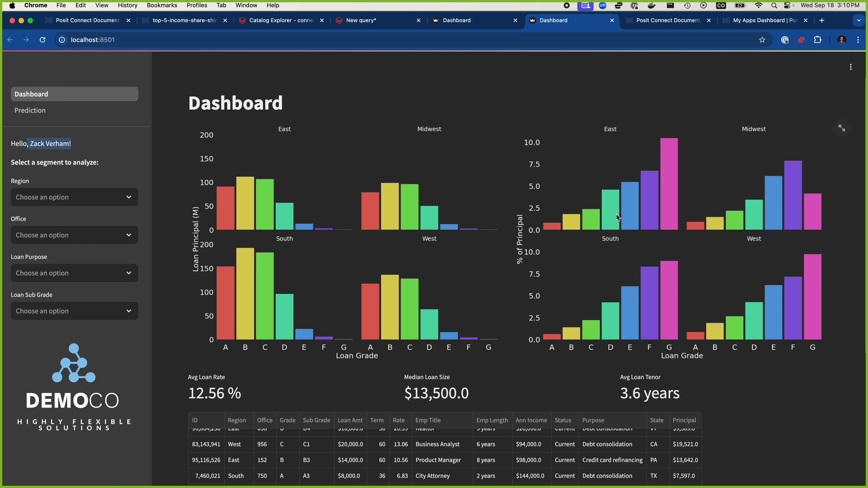
{"action": "mouse_move", "coordinate": [622, 214]}
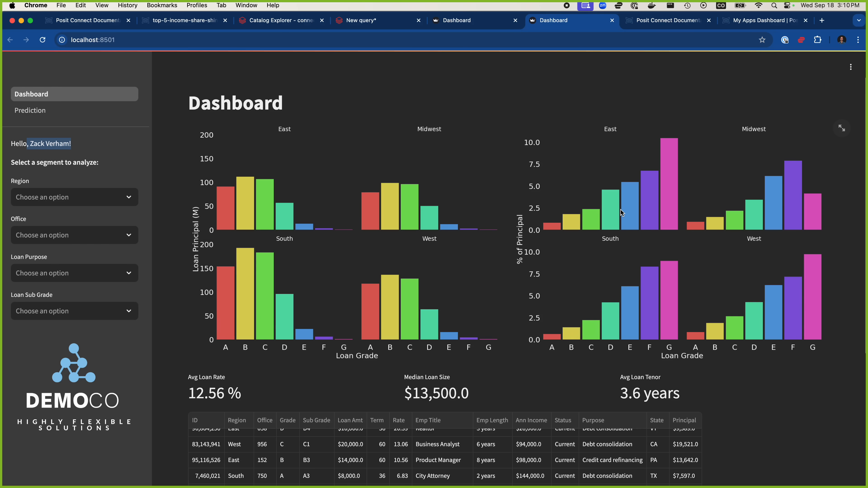
{"action": "left_click", "coordinate": [665, 21]}
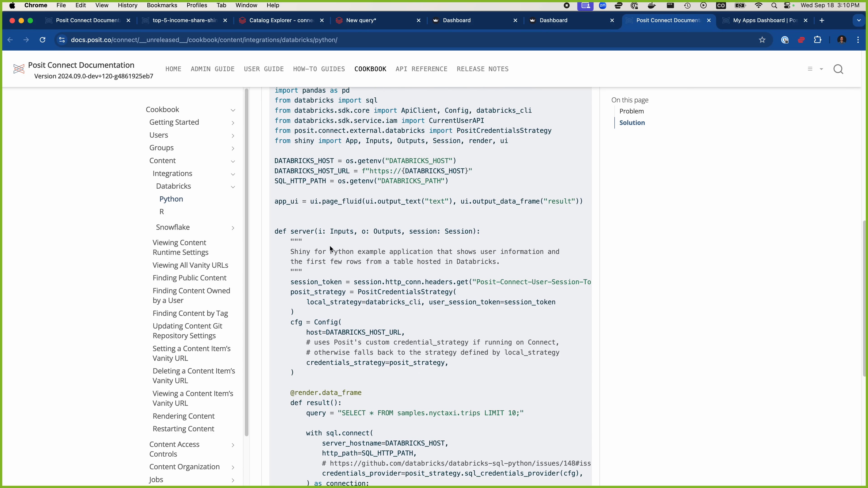
{"action": "scroll", "scroll_direction": "down", "scroll_amount": 3}
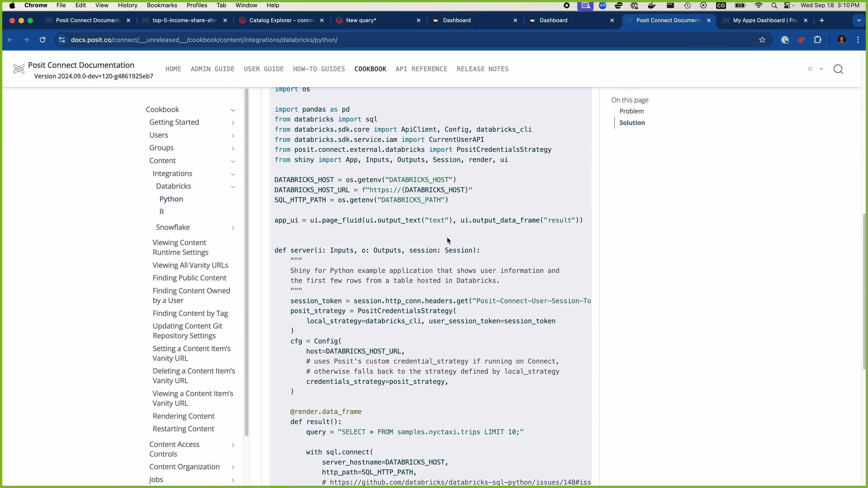
{"action": "scroll", "scroll_direction": "down", "scroll_amount": 3}
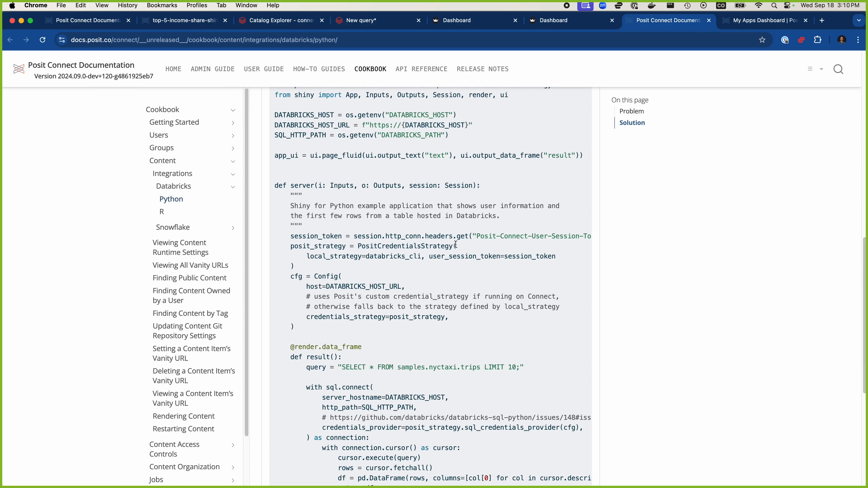
{"action": "mouse_move", "coordinate": [435, 289]}
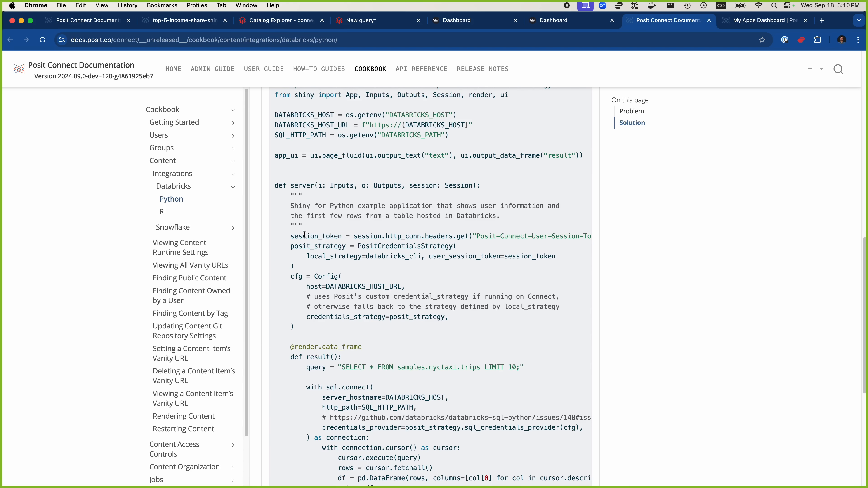
{"action": "mouse_move", "coordinate": [302, 245]}
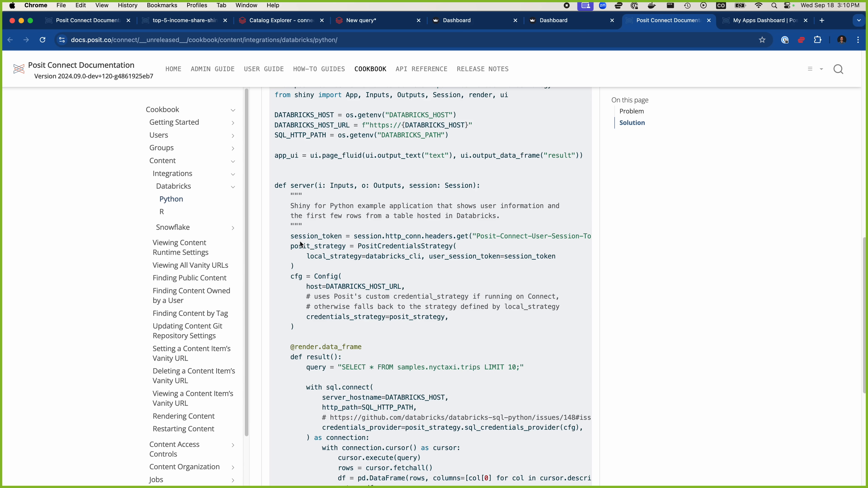
{"action": "left_click_drag", "start_coordinate": [291, 246], "coordinate": [293, 326]}
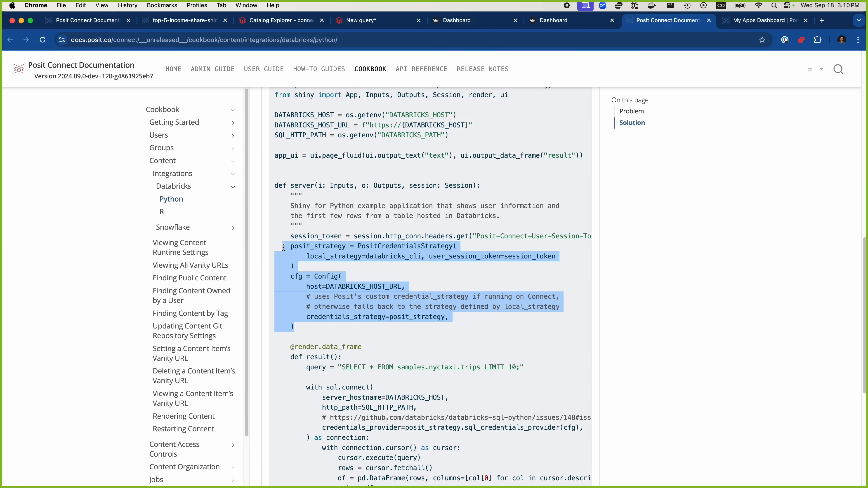
{"action": "left_click", "coordinate": [385, 270]}
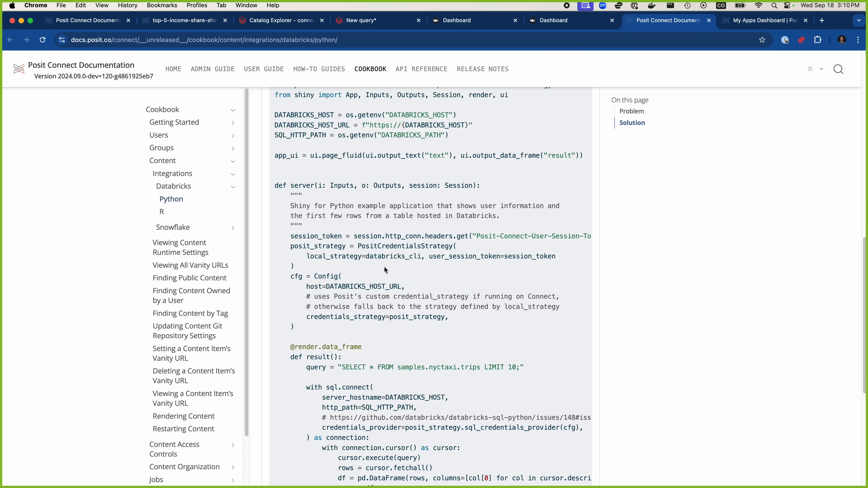
{"action": "mouse_move", "coordinate": [326, 328]}
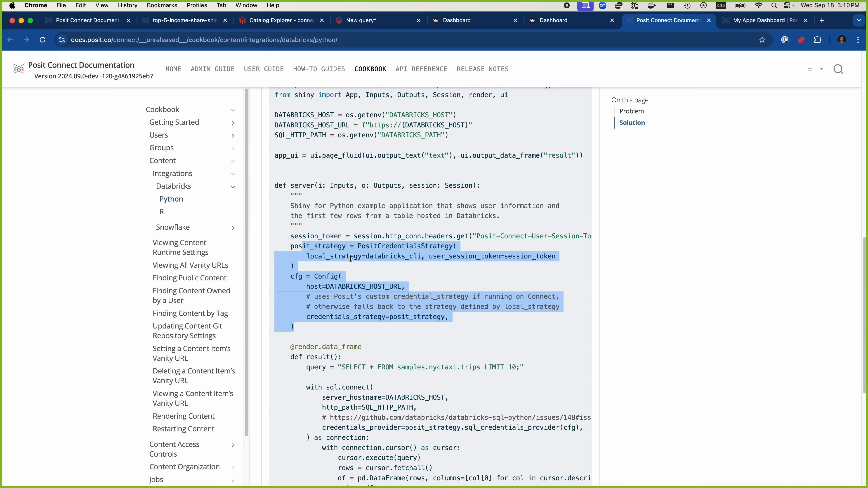
{"action": "left_click", "coordinate": [330, 236]}
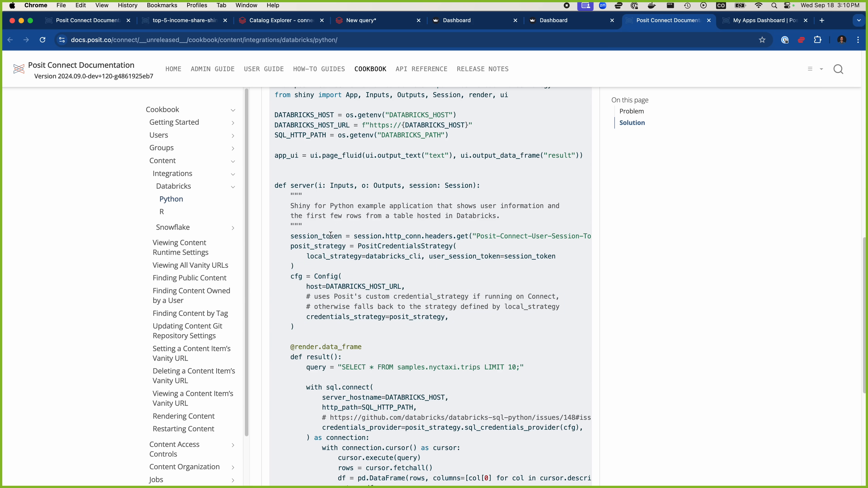
{"action": "mouse_move", "coordinate": [389, 246]}
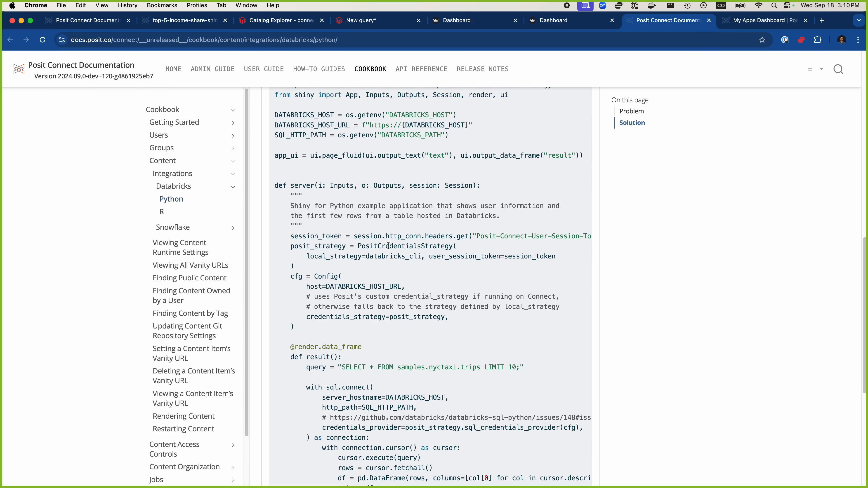
{"action": "left_click_drag", "start_coordinate": [382, 236], "coordinate": [498, 236]}
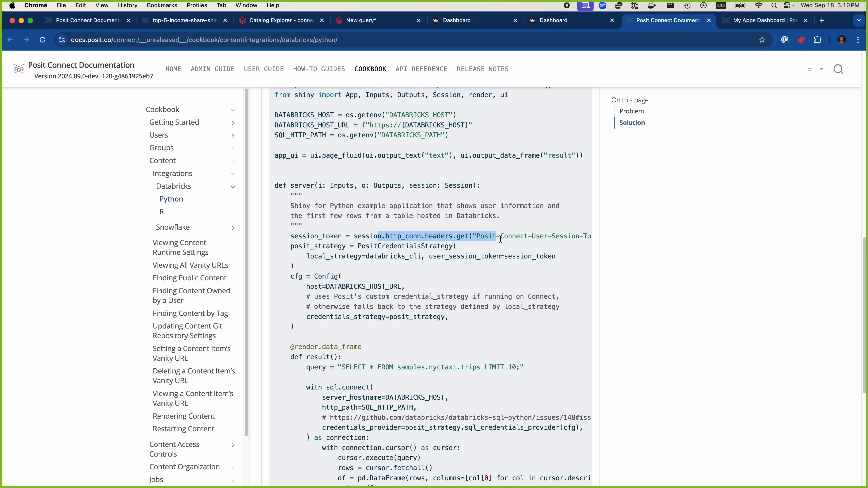
{"action": "left_click", "coordinate": [568, 238]}
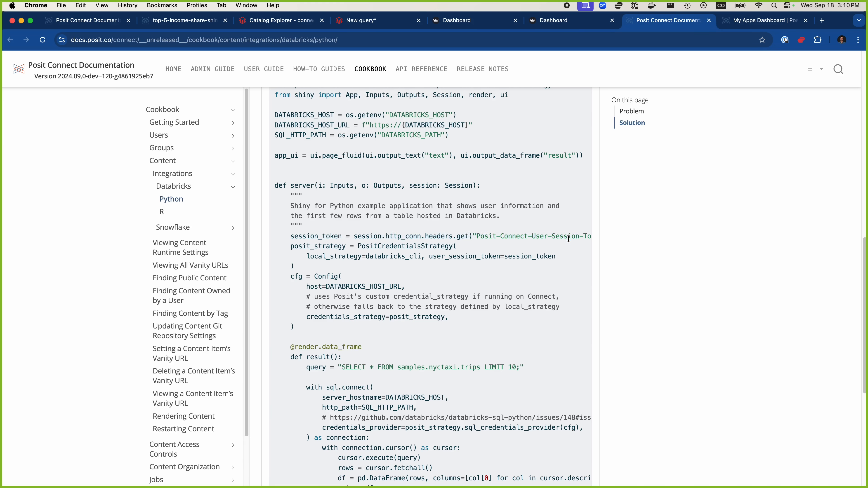
{"action": "mouse_move", "coordinate": [557, 236]}
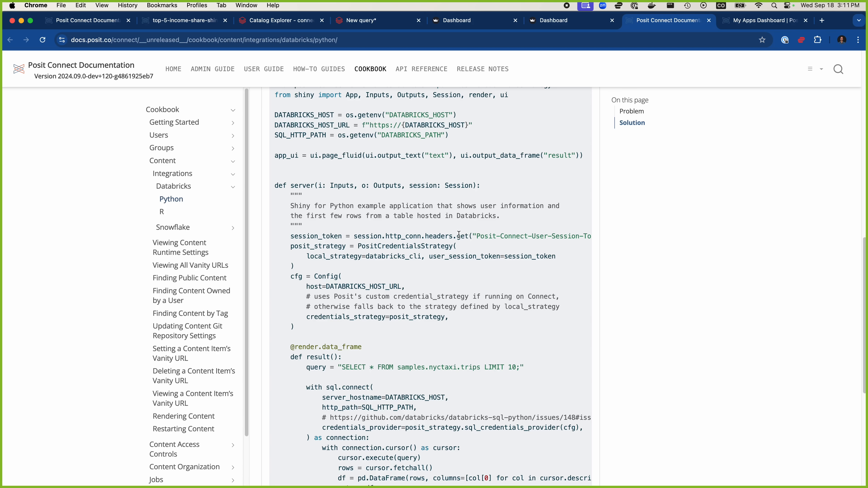
{"action": "scroll", "scroll_direction": "up", "scroll_amount": 3}
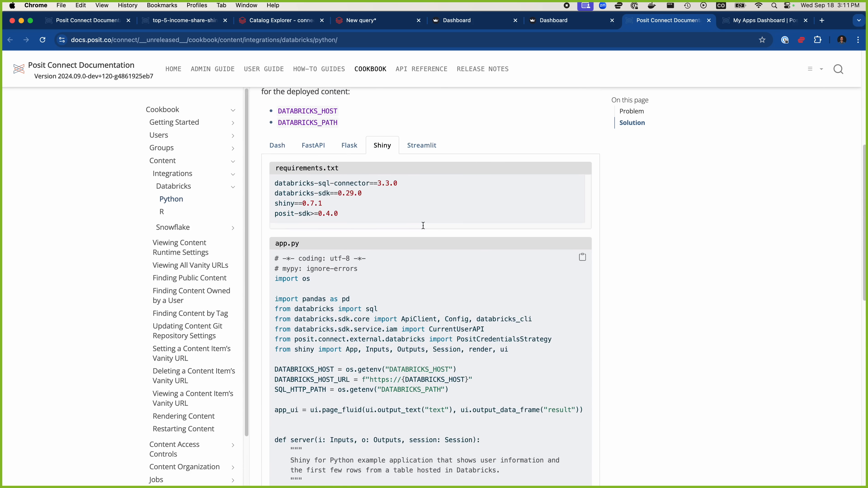
{"action": "scroll", "scroll_direction": "up", "scroll_amount": 3}
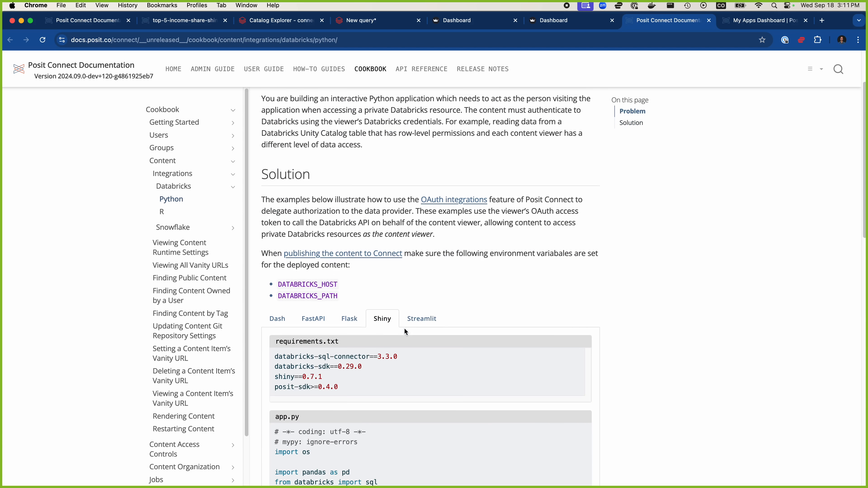
{"action": "scroll", "scroll_direction": "down", "scroll_amount": 3}
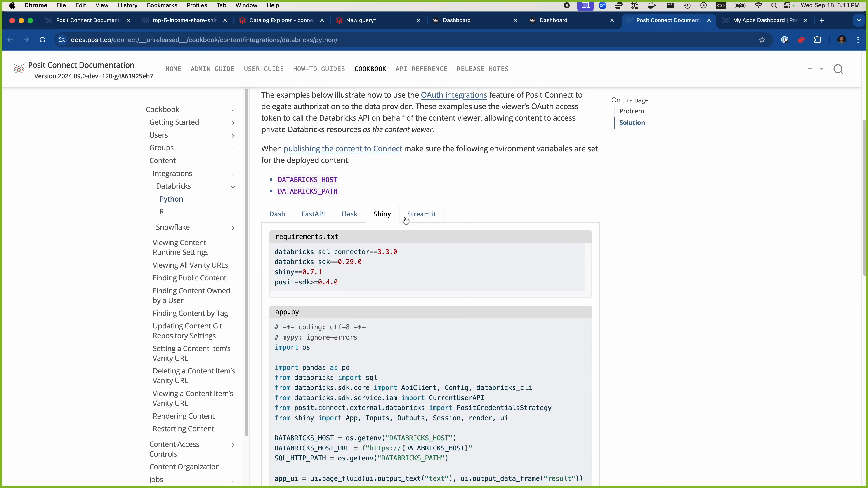
{"action": "scroll", "scroll_direction": "down", "scroll_amount": 3}
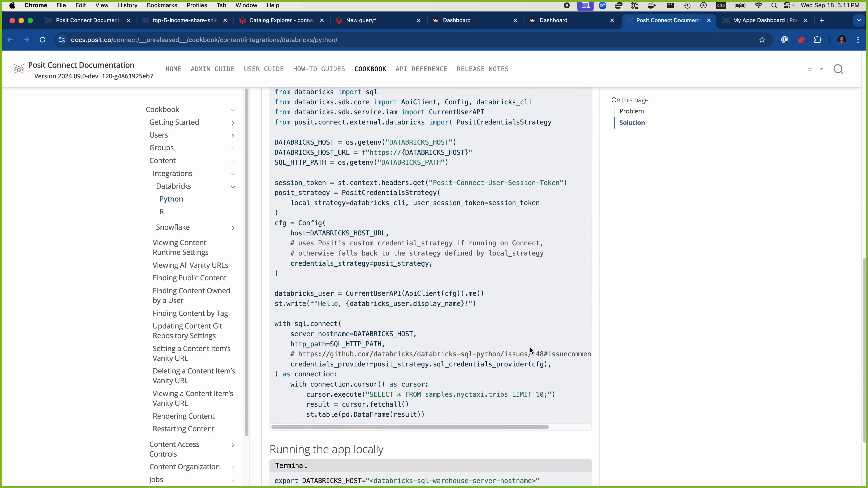
{"action": "scroll", "scroll_direction": "down", "scroll_amount": 3}
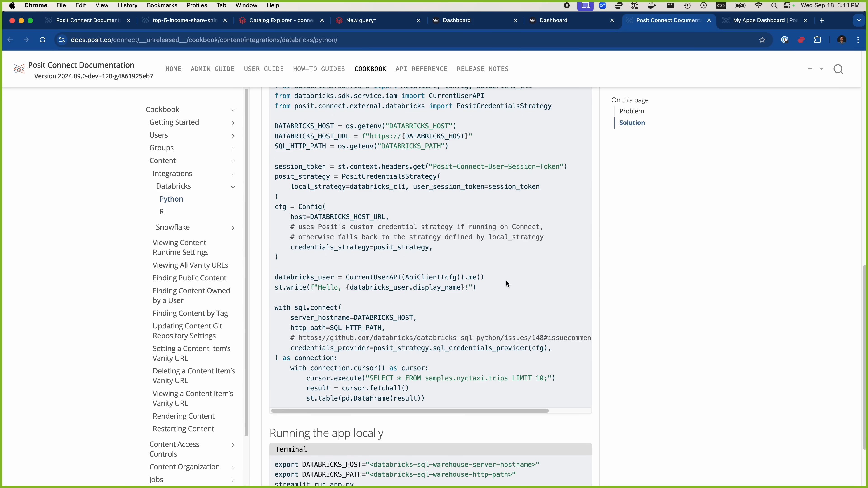
{"action": "mouse_move", "coordinate": [417, 295]}
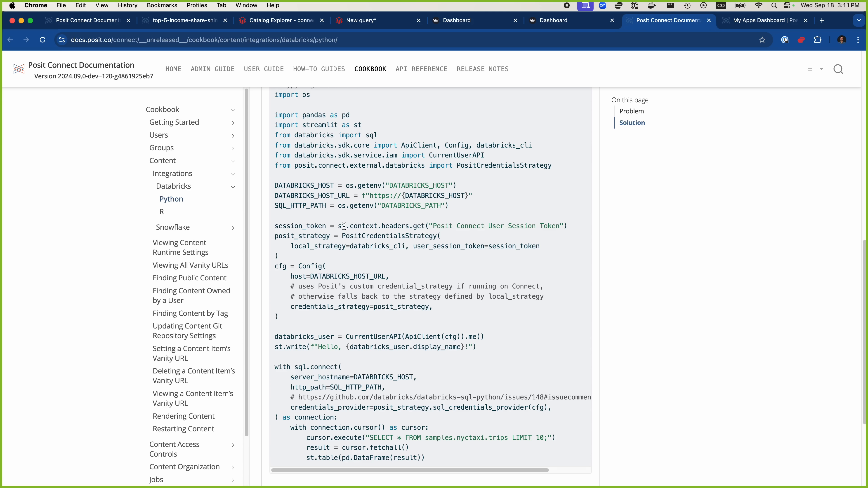
{"action": "left_click_drag", "start_coordinate": [342, 226], "coordinate": [424, 226]}
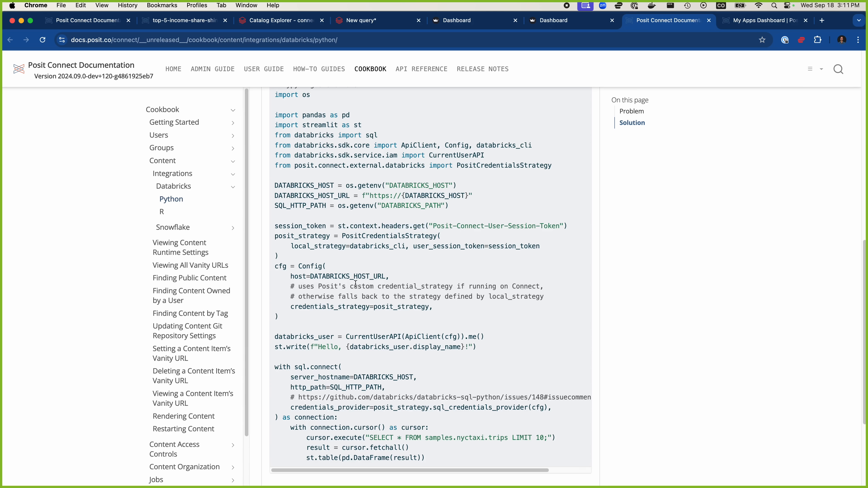
{"action": "mouse_move", "coordinate": [347, 285]}
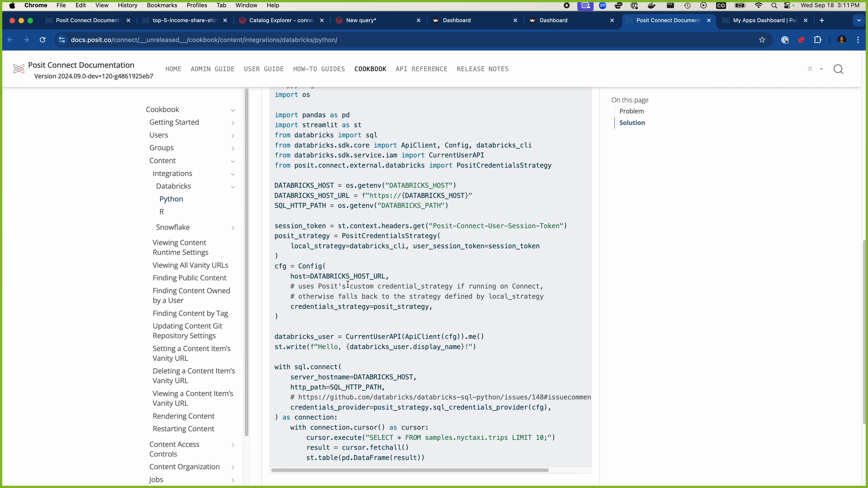
{"action": "double_click", "coordinate": [301, 226]}
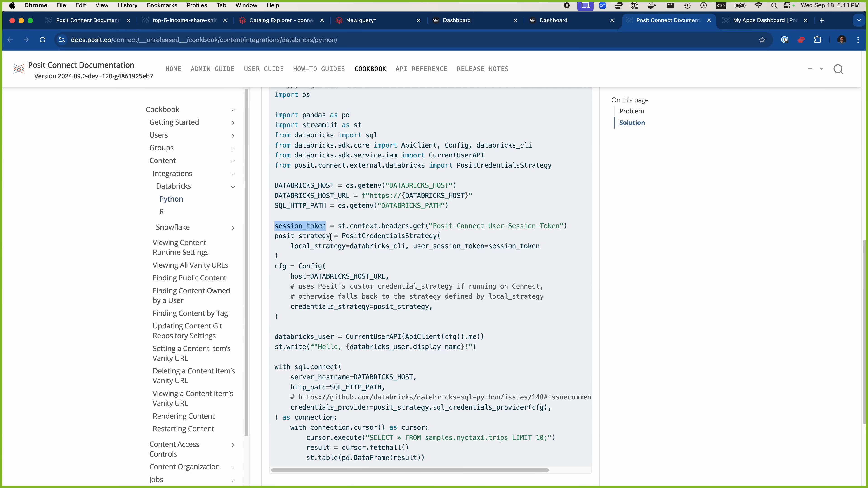
{"action": "double_click", "coordinate": [375, 236]}
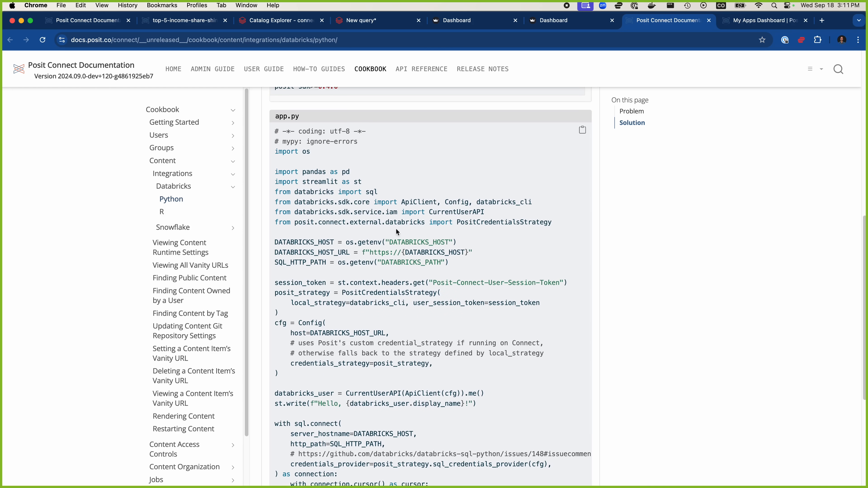
{"action": "scroll", "scroll_direction": "down", "scroll_amount": 3}
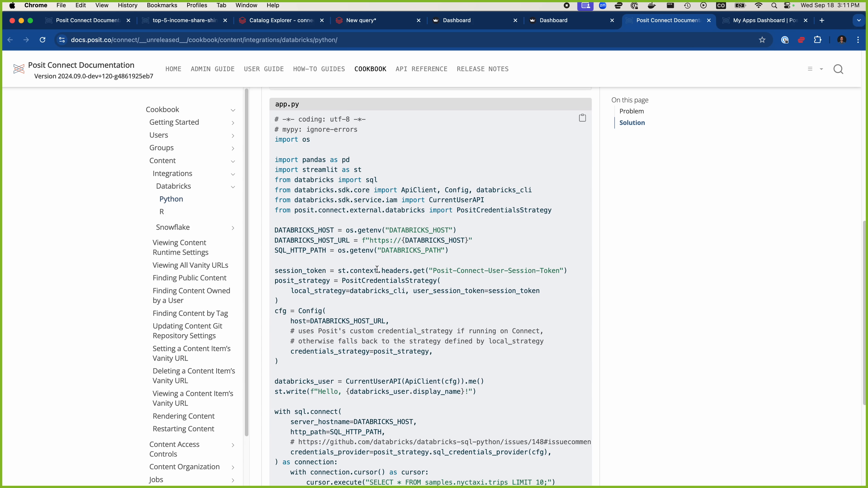
{"action": "mouse_move", "coordinate": [538, 290]}
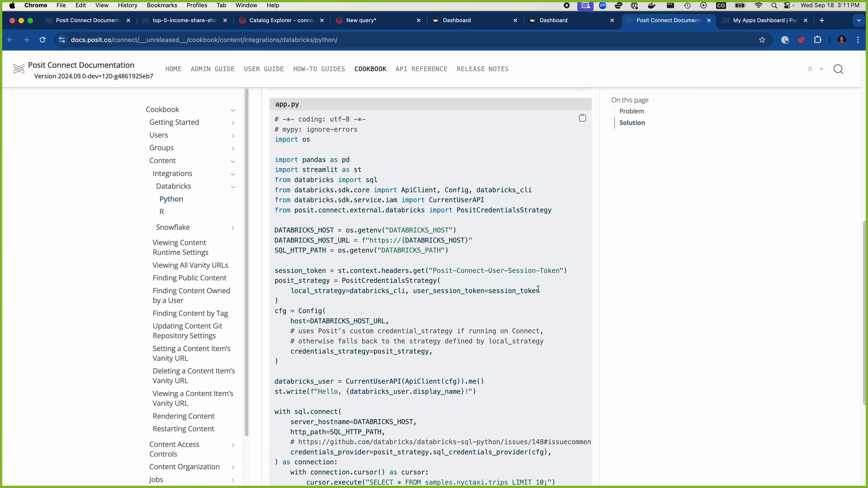
{"action": "double_click", "coordinate": [515, 291]}
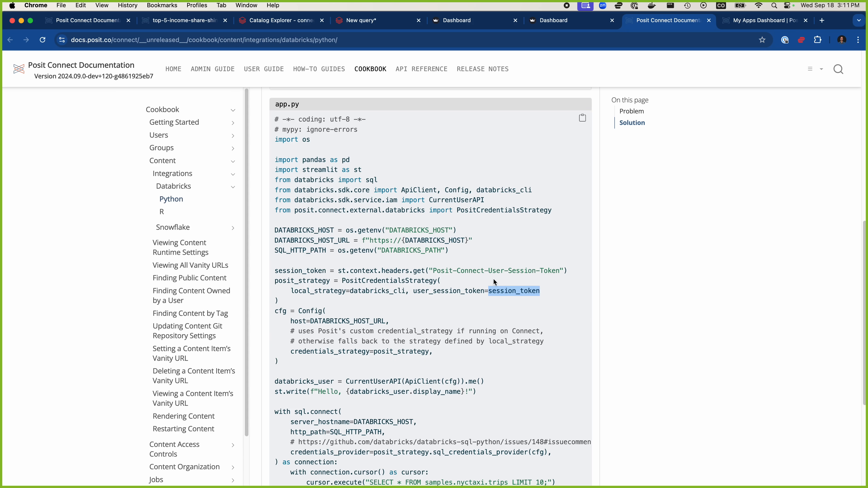
{"action": "left_click", "coordinate": [496, 290]}
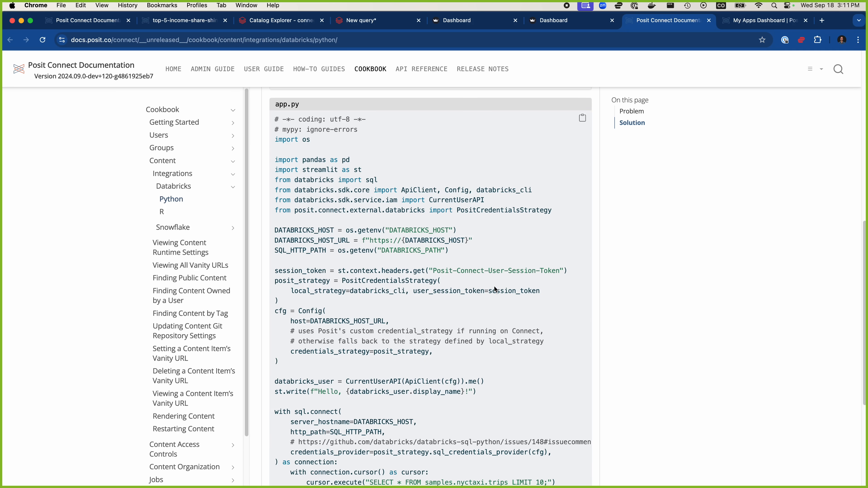
{"action": "double_click", "coordinate": [309, 291]}
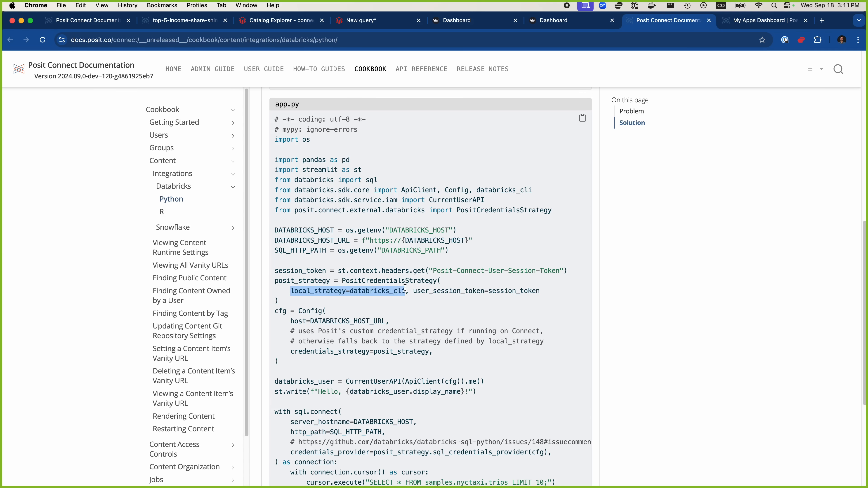
{"action": "left_click", "coordinate": [381, 288]}
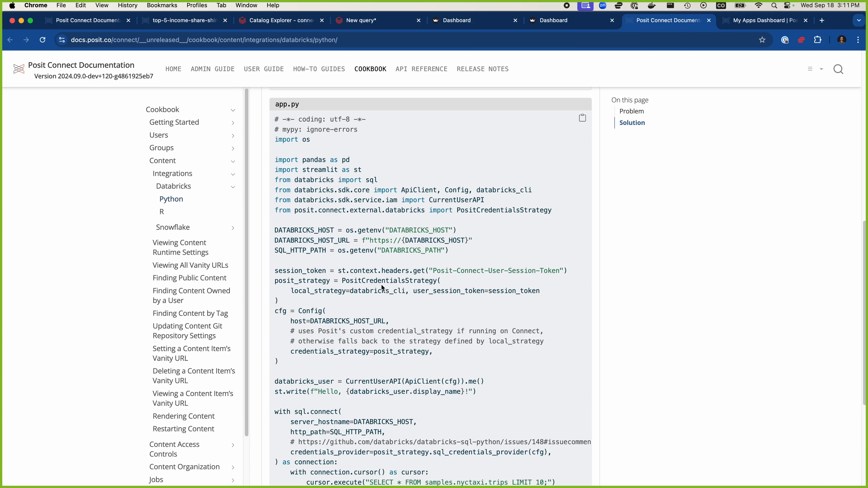
{"action": "double_click", "coordinate": [377, 291]}
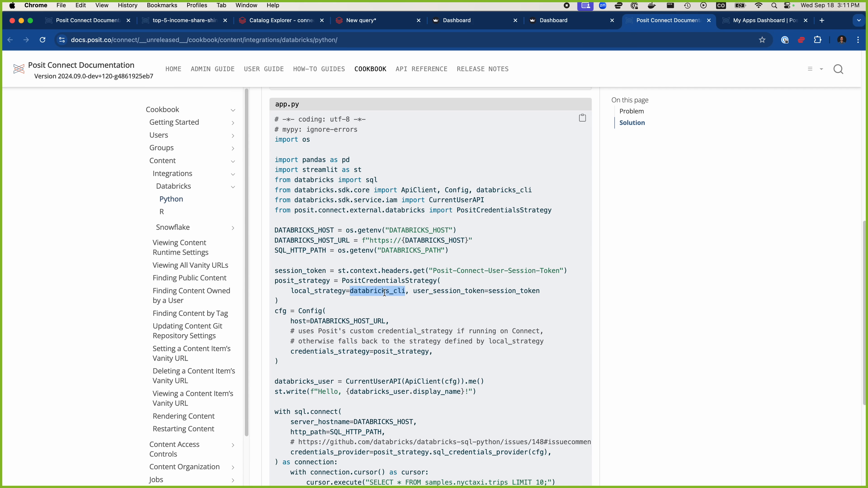
{"action": "scroll", "scroll_direction": "down", "scroll_amount": 3}
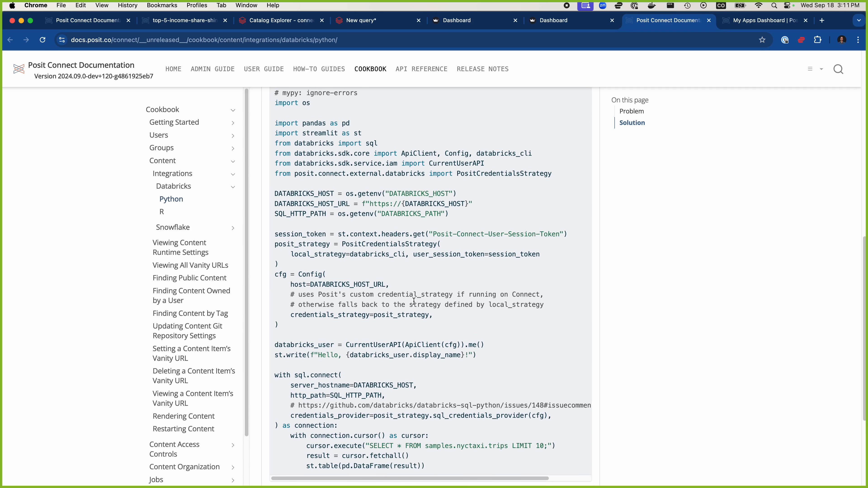
{"action": "mouse_move", "coordinate": [410, 298]}
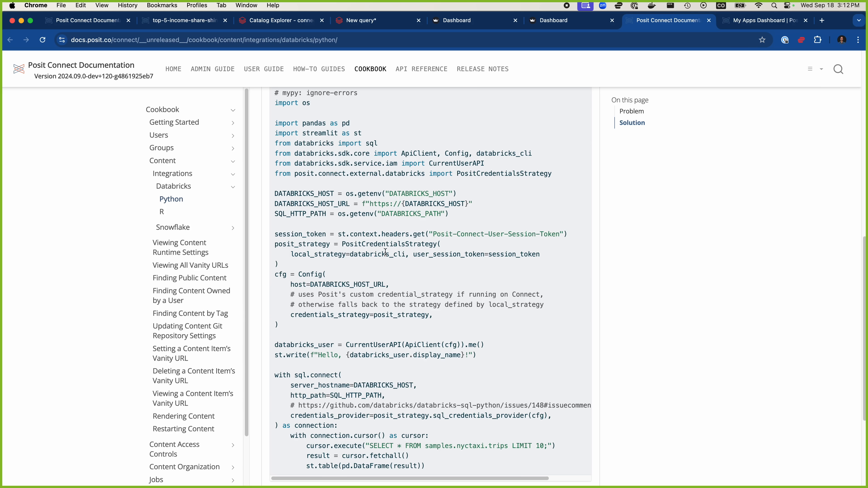
{"action": "left_click_drag", "start_coordinate": [276, 244], "coordinate": [540, 264]}
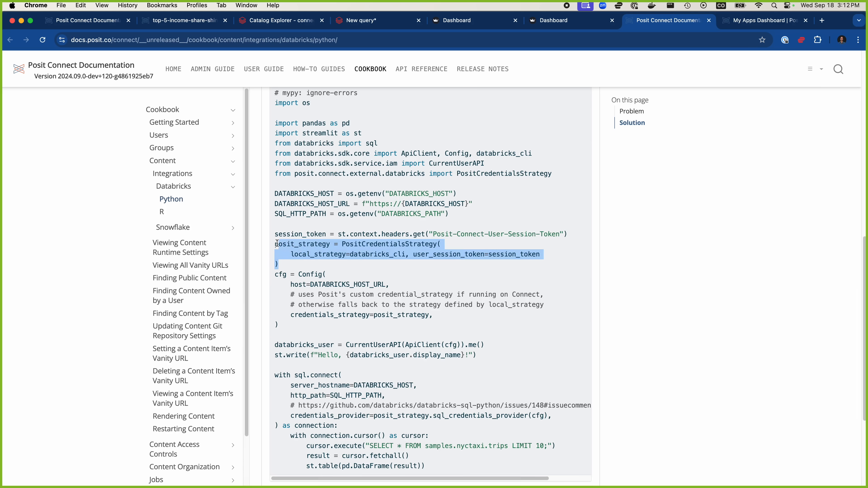
{"action": "left_click", "coordinate": [300, 262]}
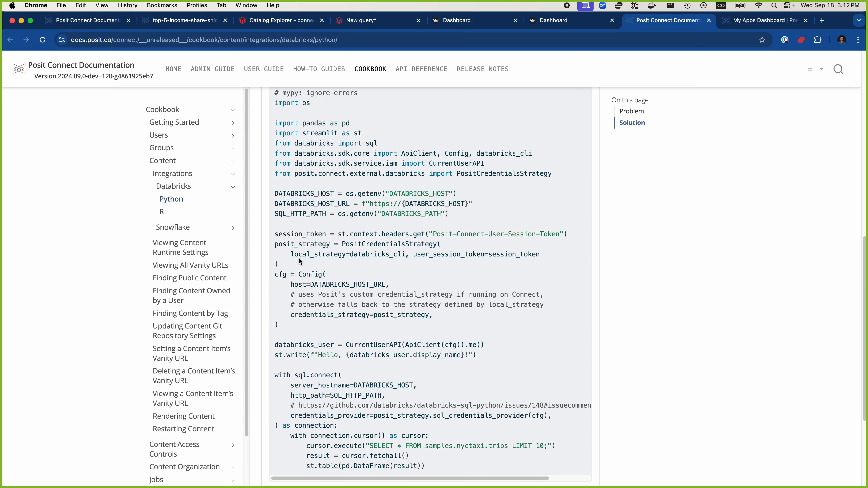
{"action": "mouse_move", "coordinate": [381, 263]}
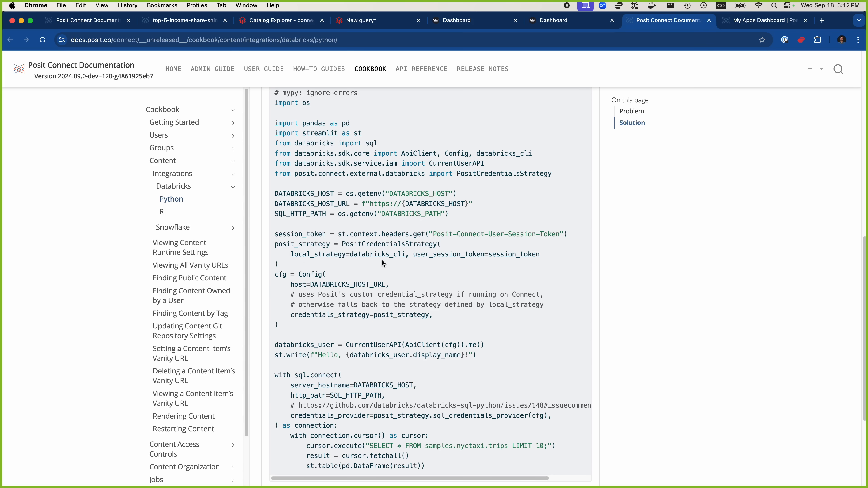
{"action": "mouse_move", "coordinate": [440, 272]}
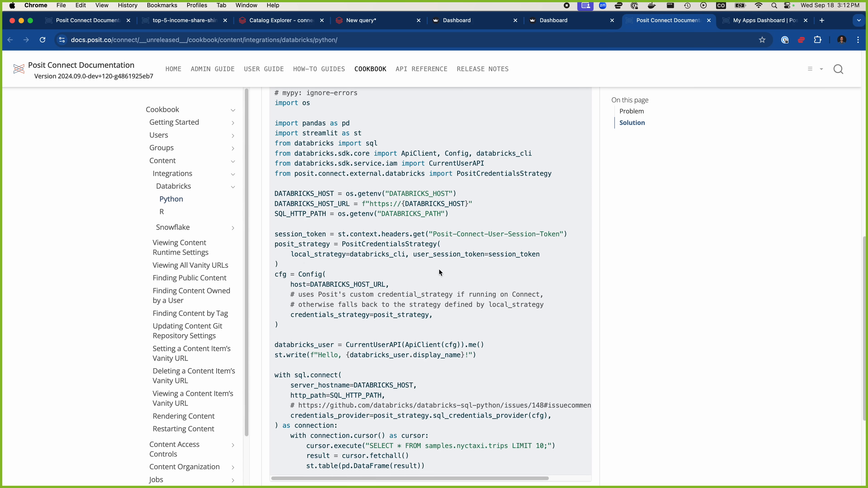
{"action": "double_click", "coordinate": [302, 244]}
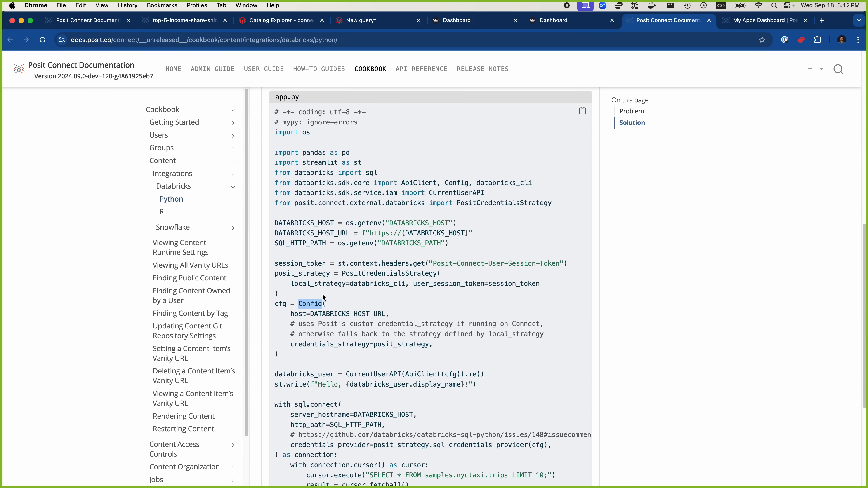
Highlight Config and the SELECT query on samples.nyctaxi.trips, then return to the DemoCo Dashboard.
{"action": "scroll", "scroll_direction": "down", "scroll_amount": 3}
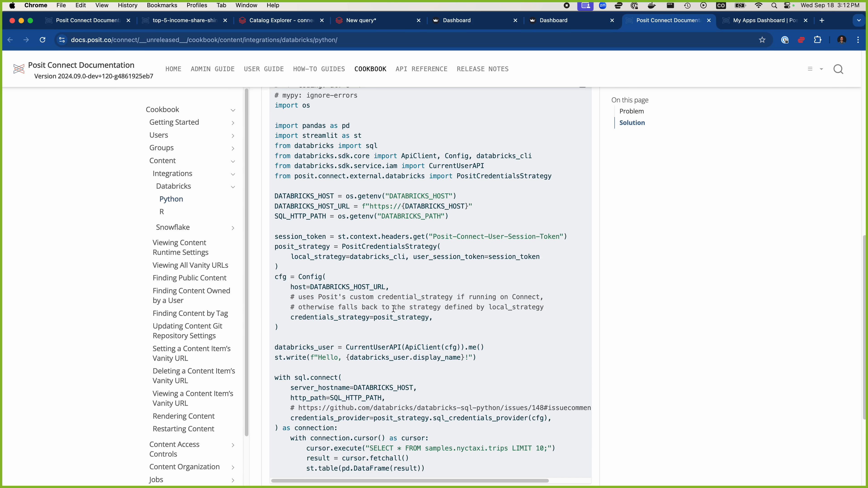
{"action": "double_click", "coordinate": [421, 348]}
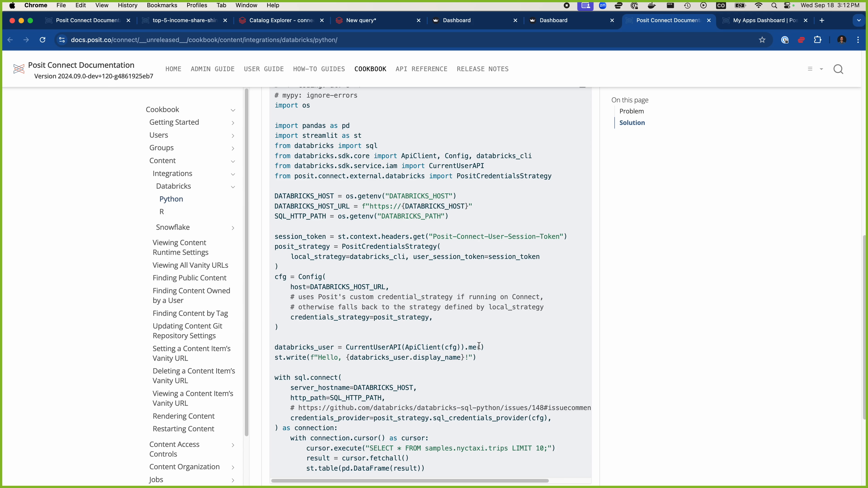
{"action": "mouse_move", "coordinate": [455, 367]}
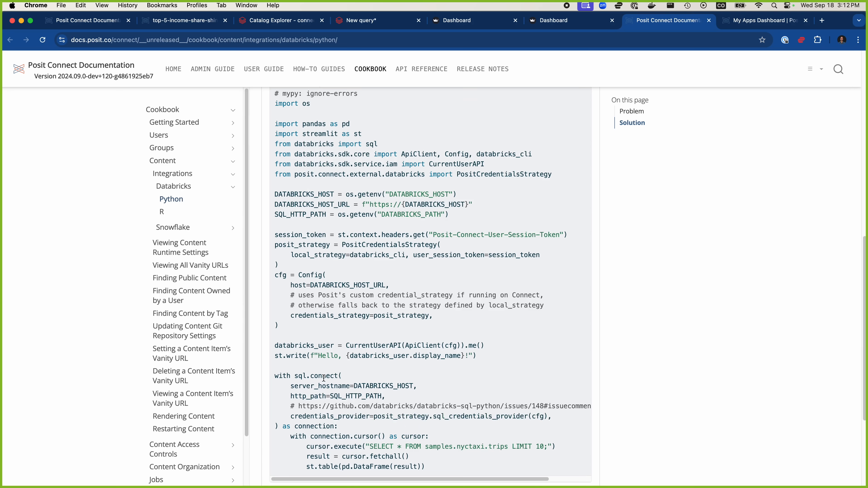
{"action": "left_click_drag", "start_coordinate": [368, 447], "coordinate": [530, 446]}
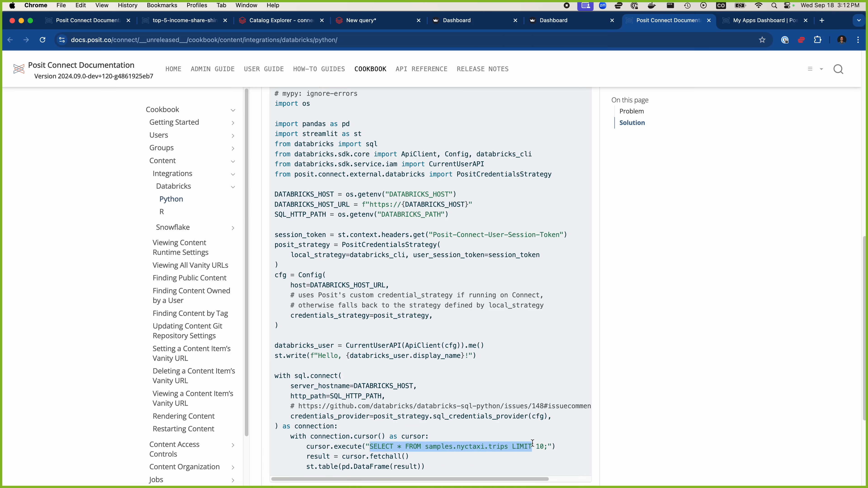
{"action": "mouse_move", "coordinate": [527, 445]}
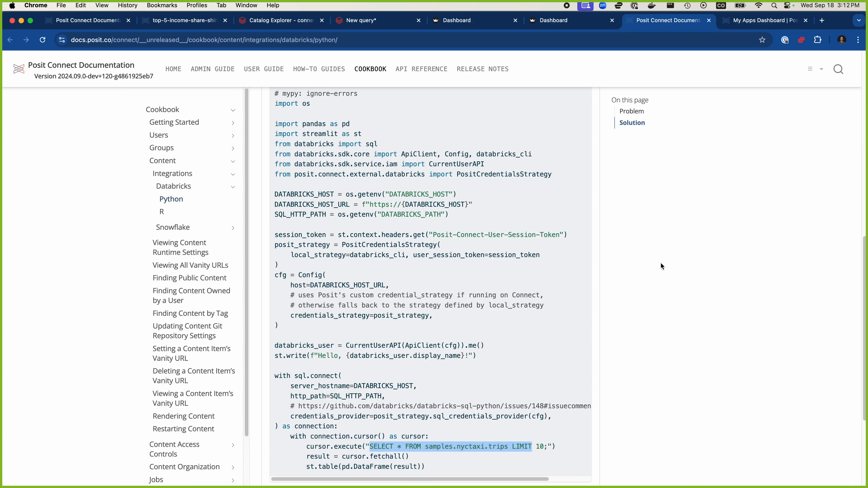
{"action": "left_click", "coordinate": [460, 20]}
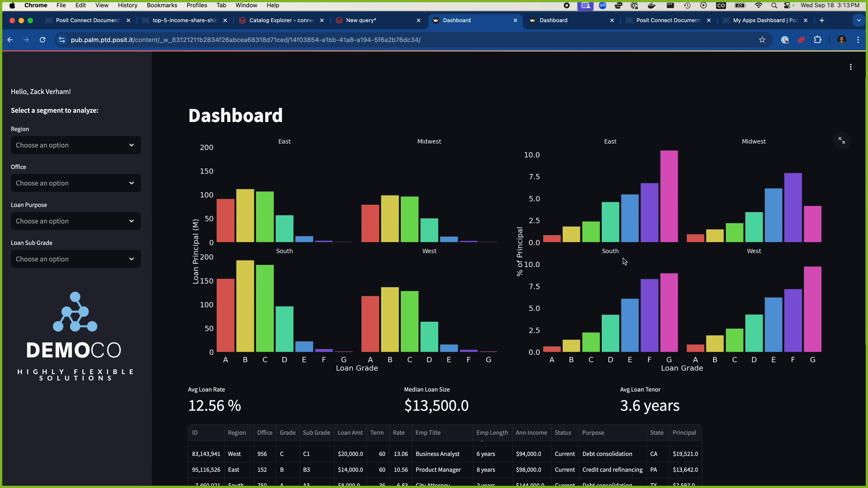
{"action": "mouse_move", "coordinate": [622, 136]}
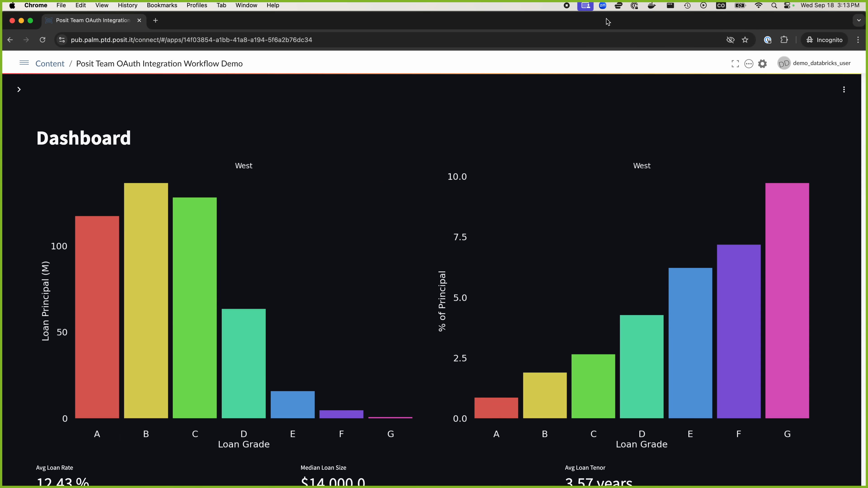
Scroll the demo Databricks user's dashboard showing only West loans with masked employment and income.
{"action": "scroll", "scroll_direction": "down", "scroll_amount": 3}
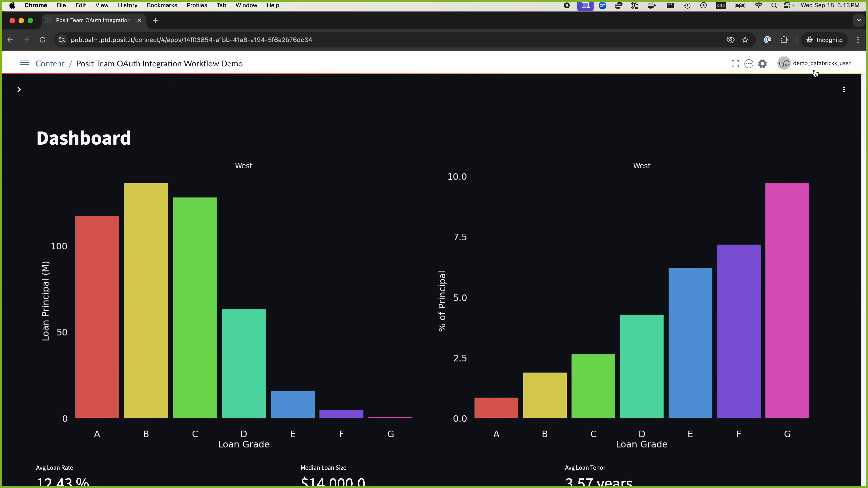
{"action": "mouse_move", "coordinate": [788, 66]}
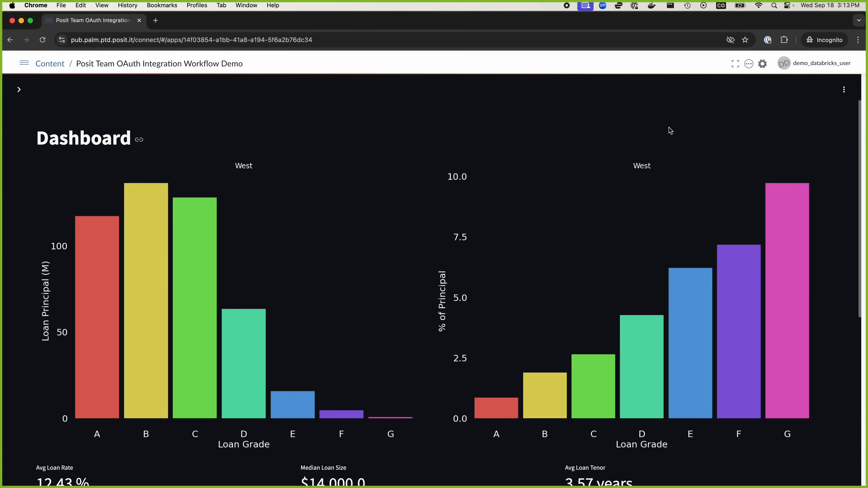
{"action": "mouse_move", "coordinate": [196, 303]}
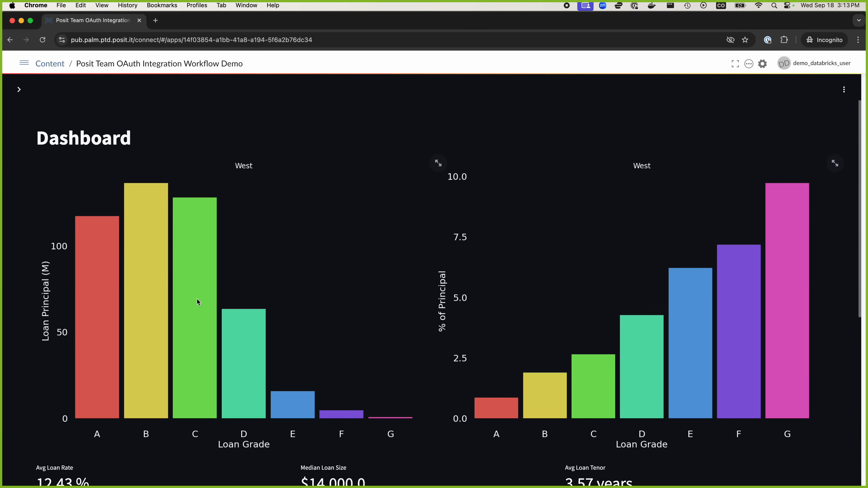
{"action": "scroll", "scroll_direction": "down", "scroll_amount": 3}
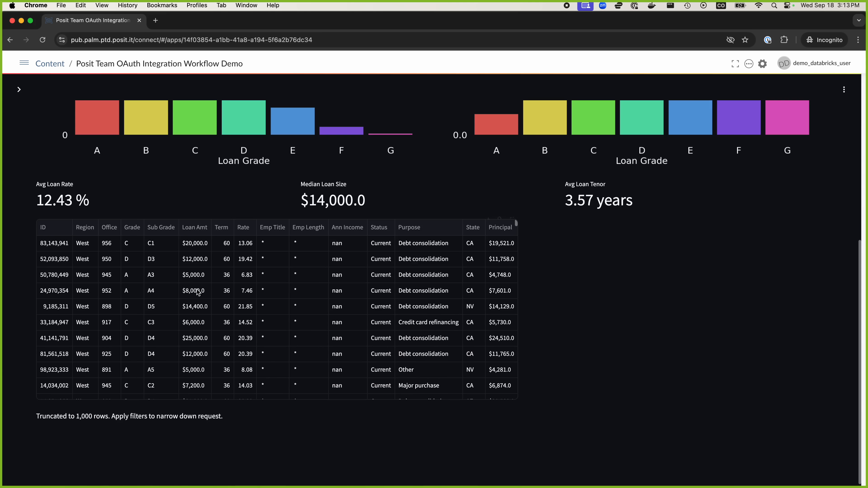
{"action": "scroll", "scroll_direction": "down", "scroll_amount": 3}
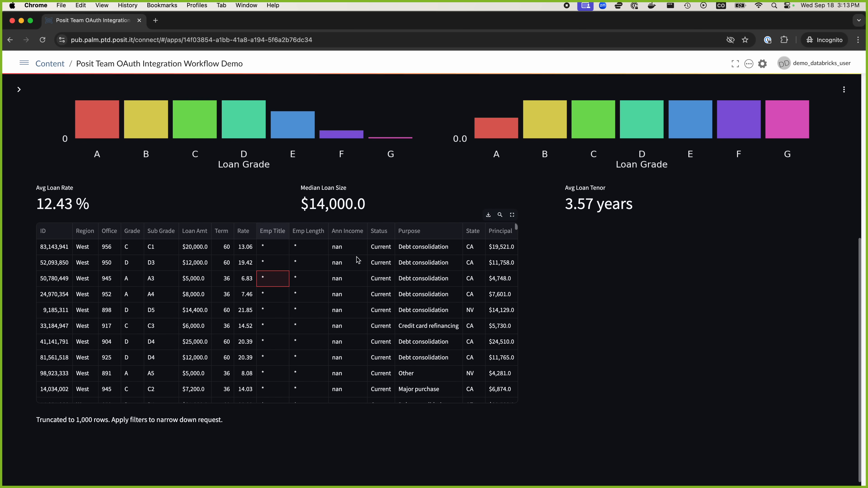
{"action": "mouse_move", "coordinate": [359, 263]}
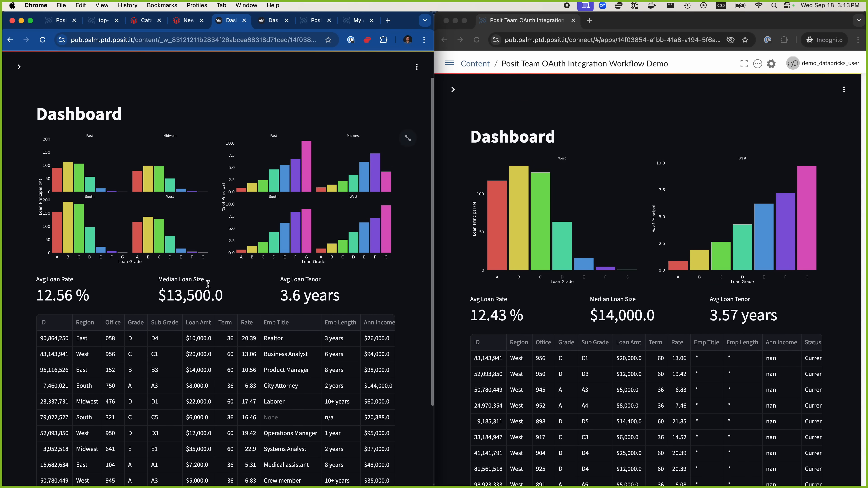
Review both viewers' dashboard windows and return to the Content listing showing 207 results.
{"action": "scroll", "scroll_direction": "down", "scroll_amount": 3}
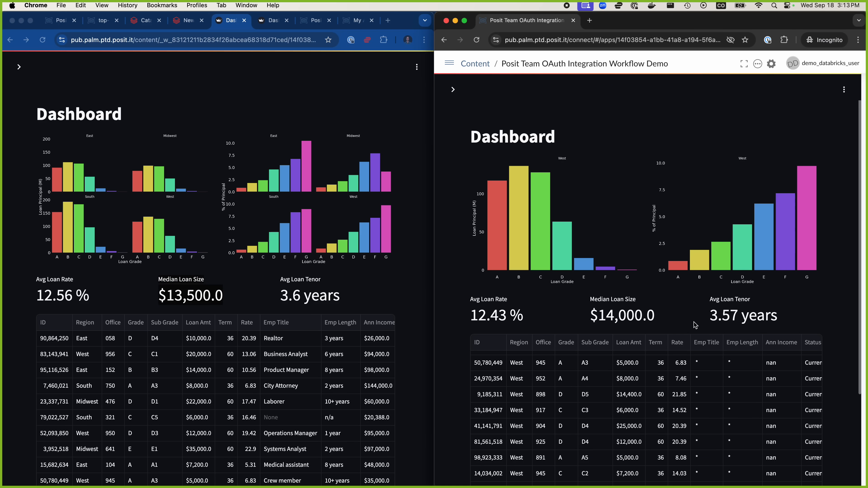
{"action": "mouse_move", "coordinate": [625, 339]}
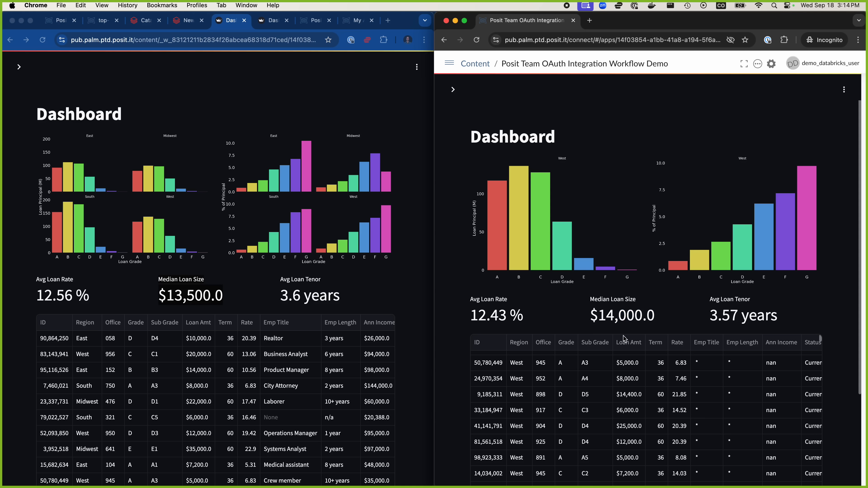
{"action": "mouse_move", "coordinate": [354, 115]}
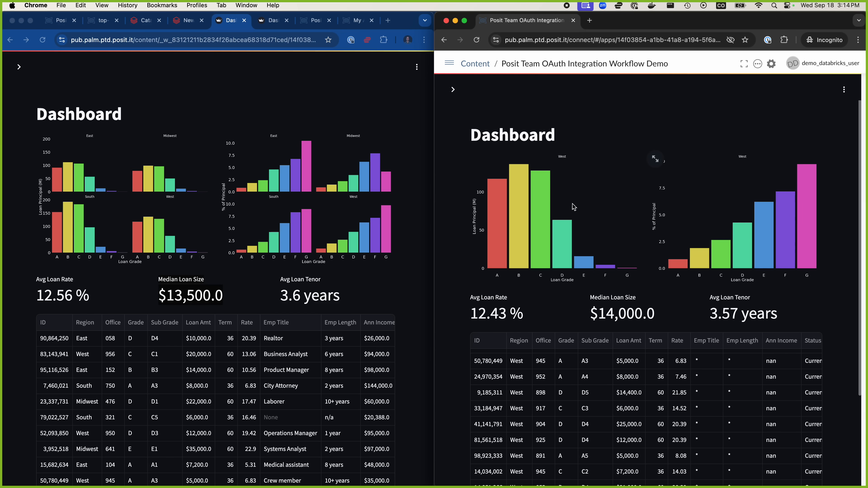
{"action": "mouse_move", "coordinate": [563, 208]}
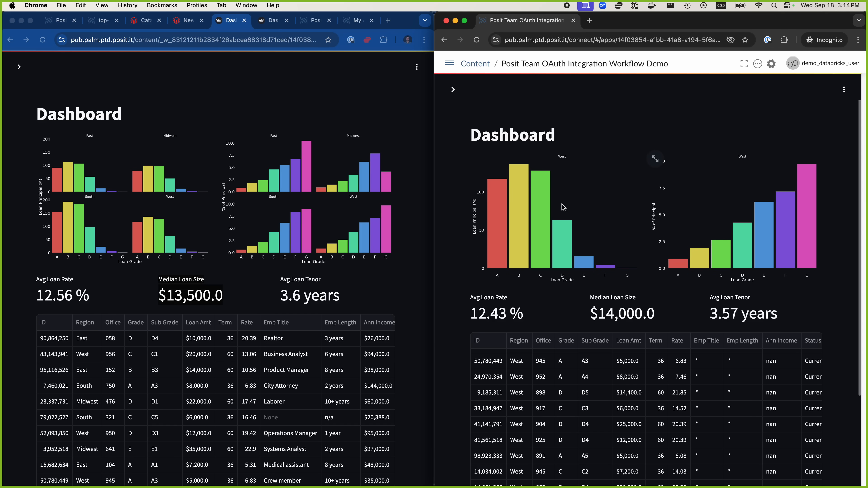
{"action": "mouse_move", "coordinate": [583, 204]}
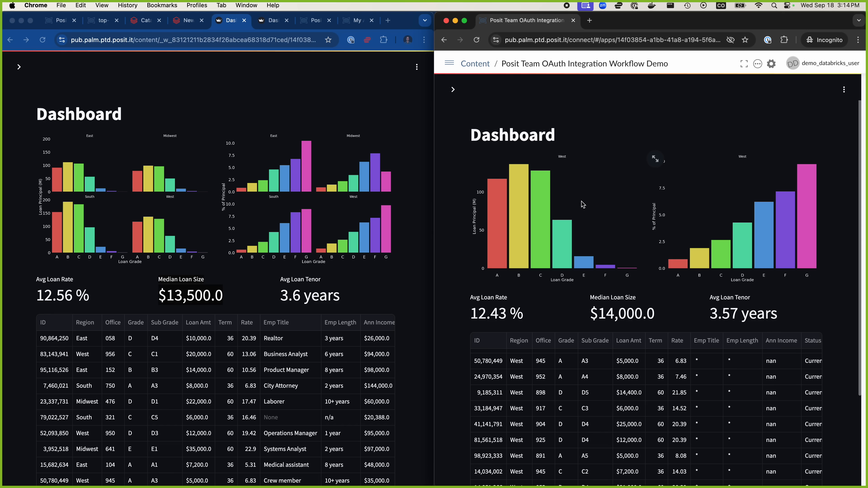
{"action": "mouse_move", "coordinate": [613, 223]}
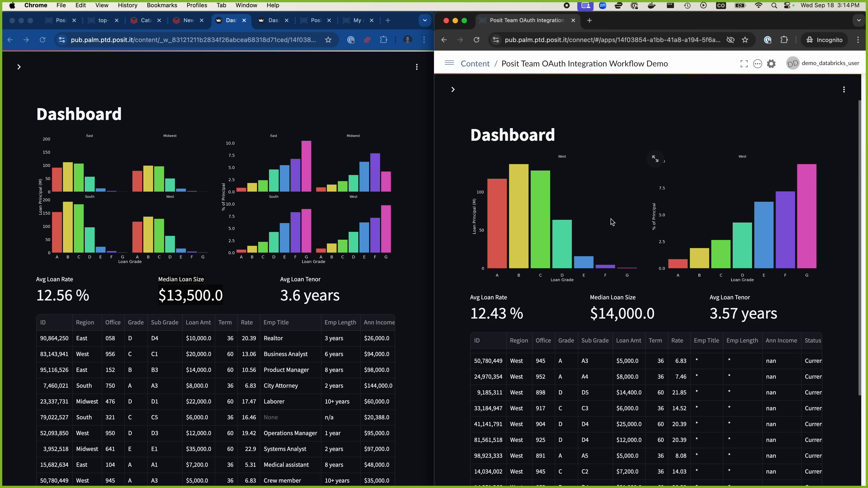
{"action": "mouse_move", "coordinate": [593, 252]}
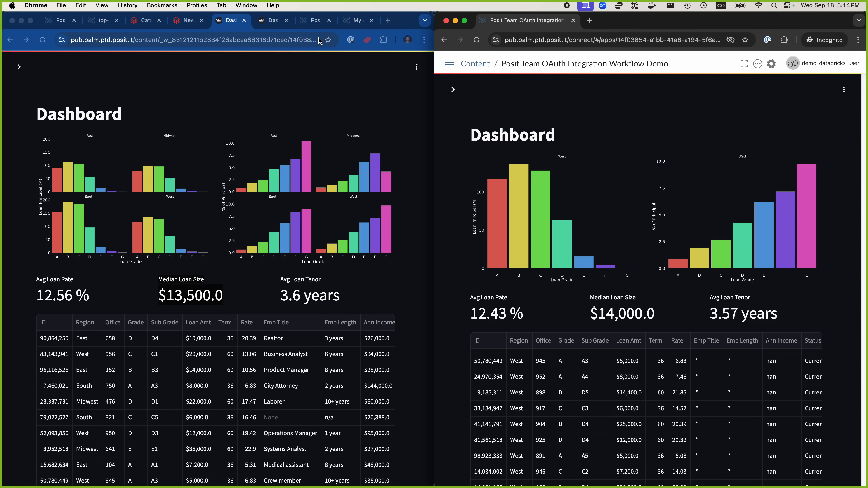
{"action": "left_click", "coordinate": [270, 20]}
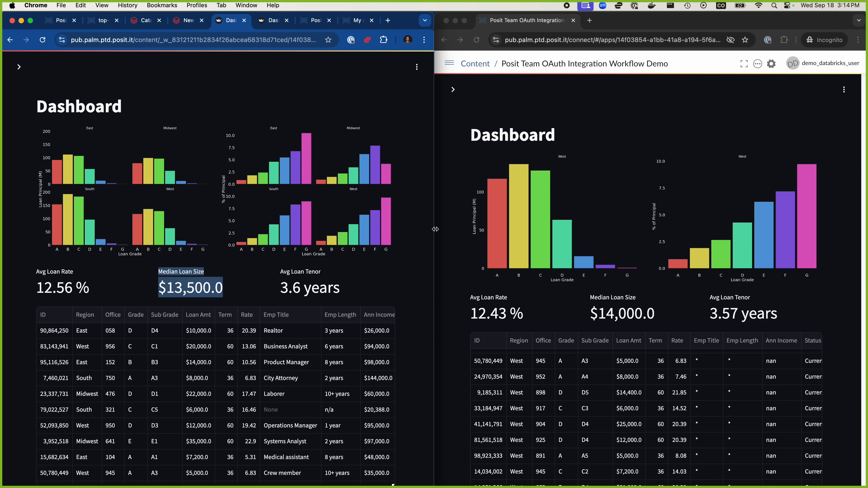
{"action": "mouse_move", "coordinate": [520, 247]}
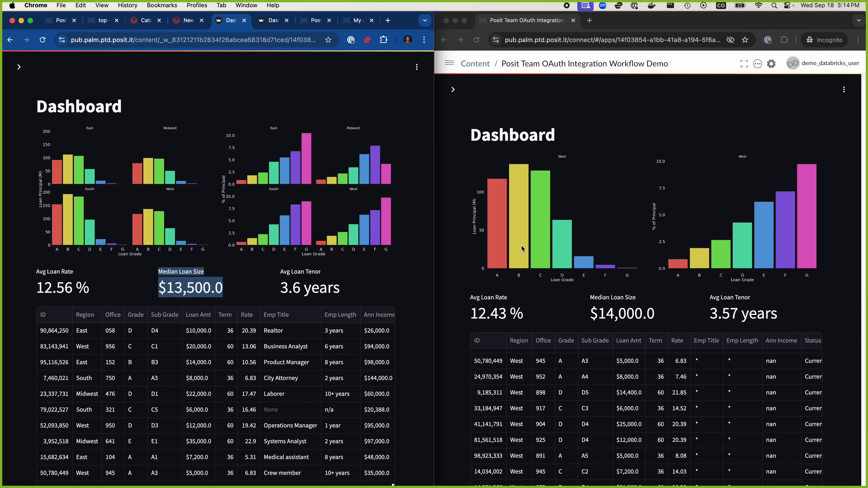
{"action": "mouse_move", "coordinate": [825, 291]}
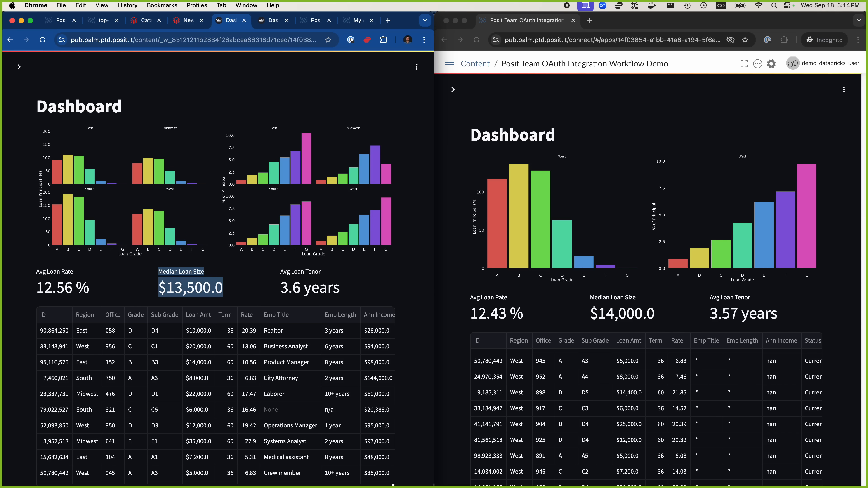
{"action": "mouse_move", "coordinate": [328, 164]}
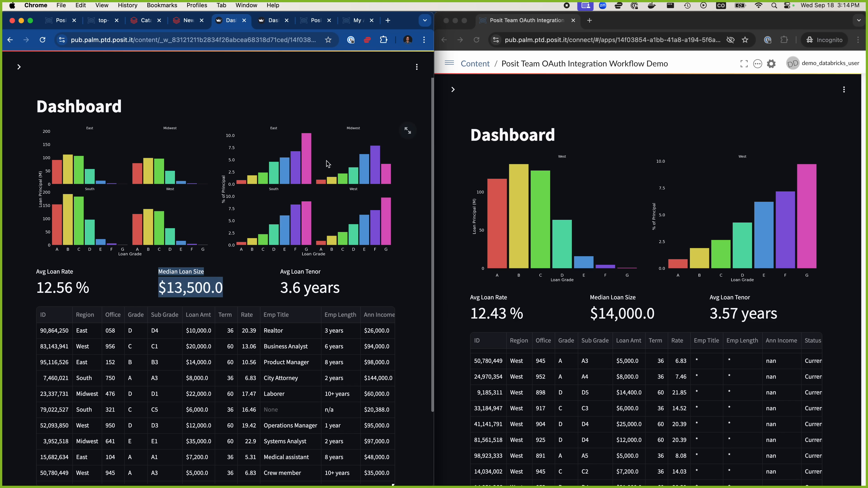
{"action": "left_click", "coordinate": [315, 20]}
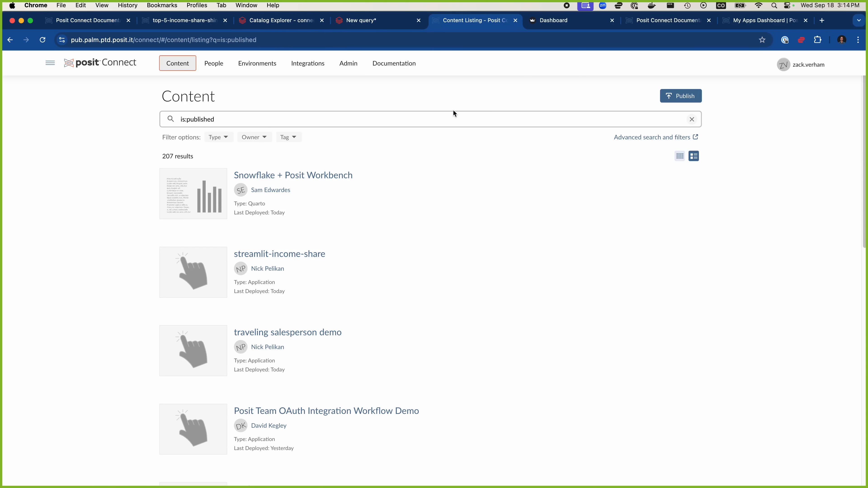
Go to Integrations (Azure Databricks, Snowflake listed) and start a New OAuth Integration.
{"action": "left_click", "coordinate": [308, 63]}
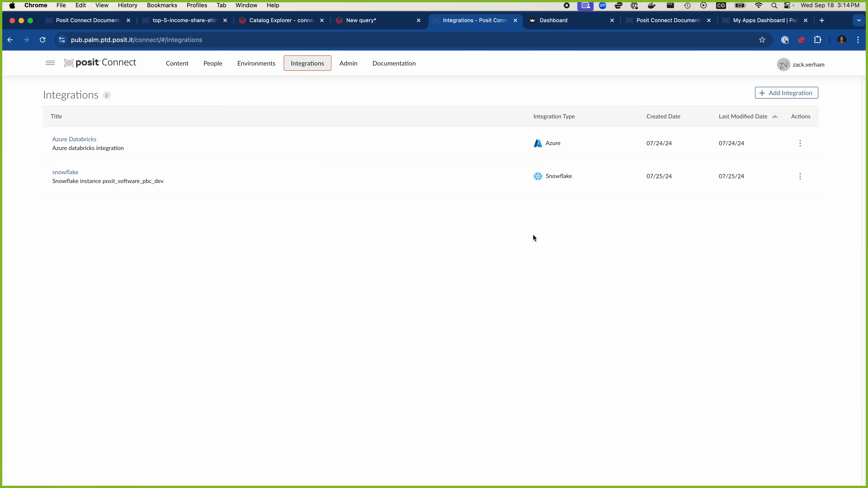
{"action": "mouse_move", "coordinate": [601, 252]}
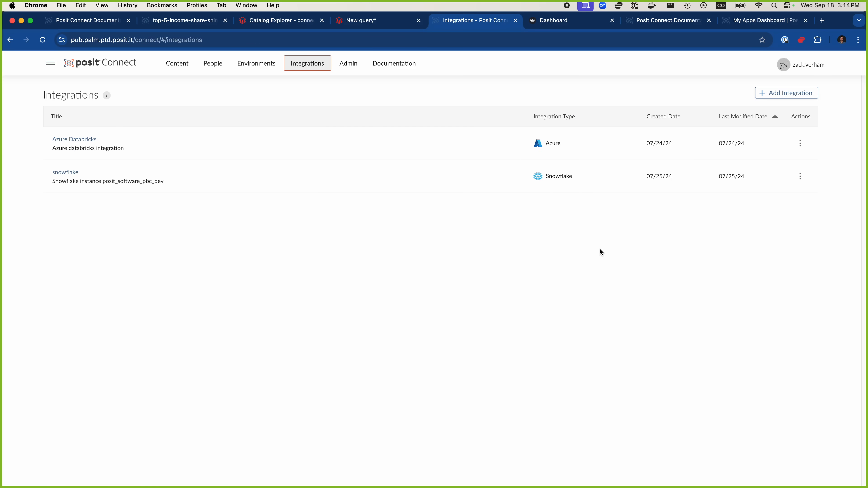
{"action": "mouse_move", "coordinate": [605, 252]}
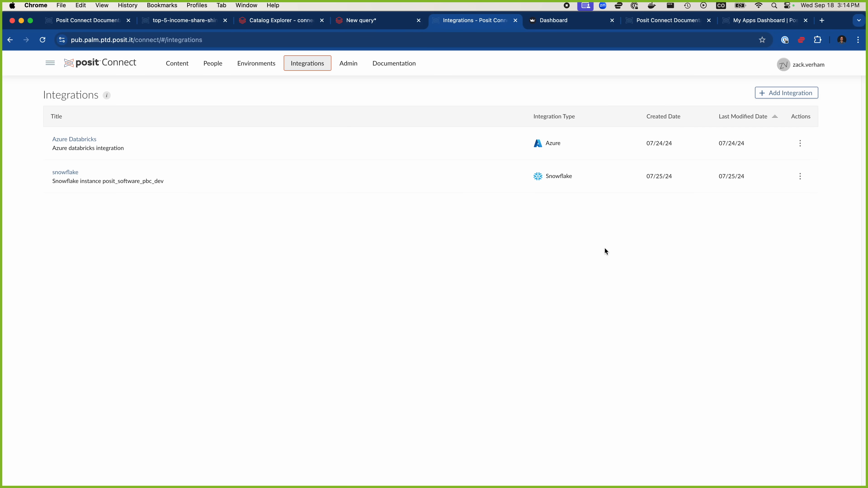
{"action": "mouse_move", "coordinate": [615, 250]}
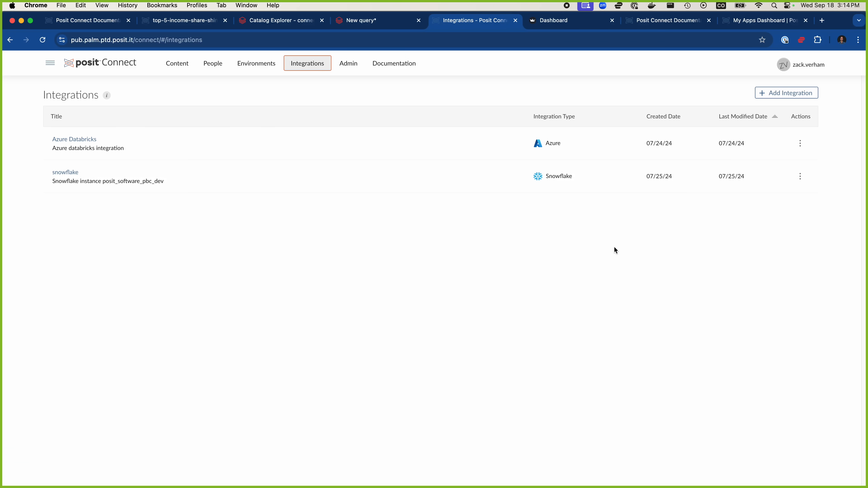
{"action": "mouse_move", "coordinate": [626, 248]}
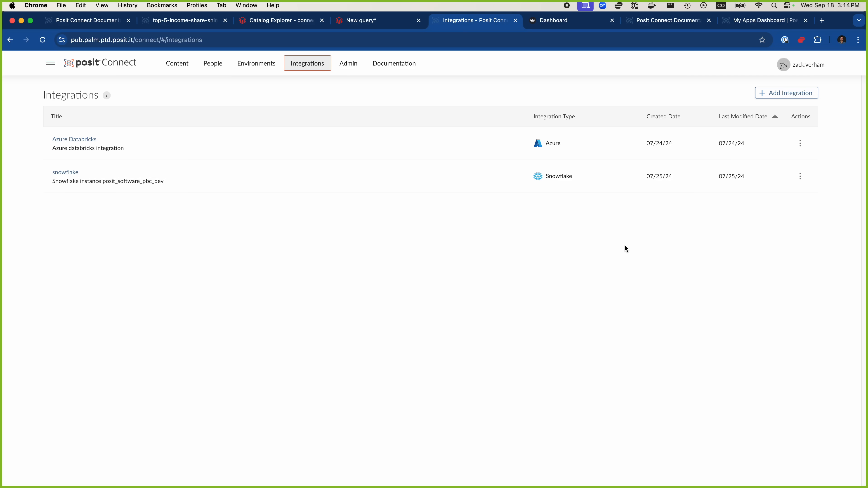
{"action": "left_click", "coordinate": [787, 93]}
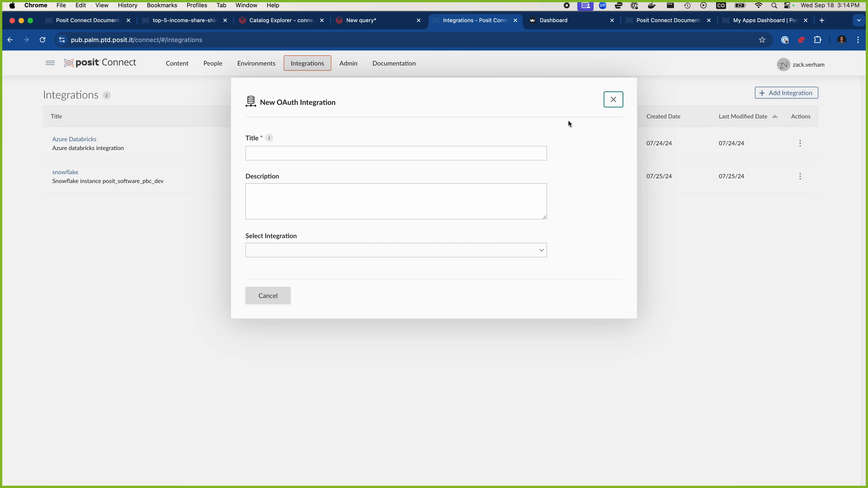
Try Azure, then choose Custom to reveal endpoint, client ID and secret fields.
{"action": "left_click", "coordinate": [395, 250]}
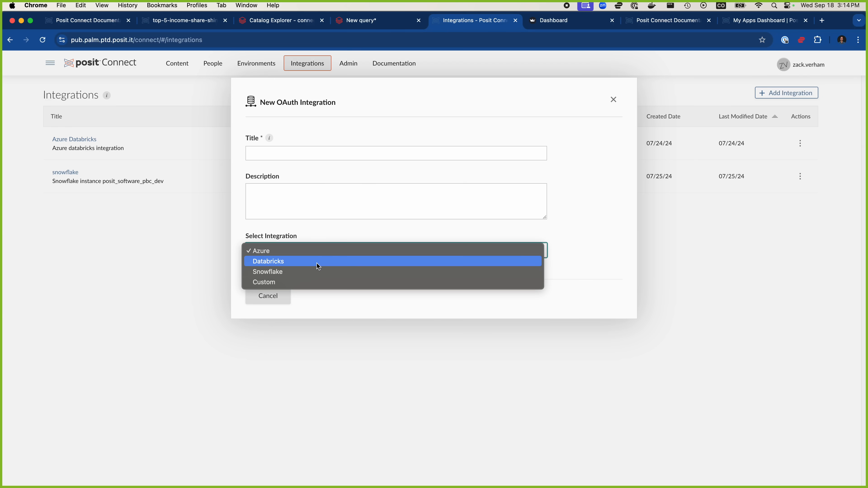
{"action": "mouse_move", "coordinate": [319, 258]}
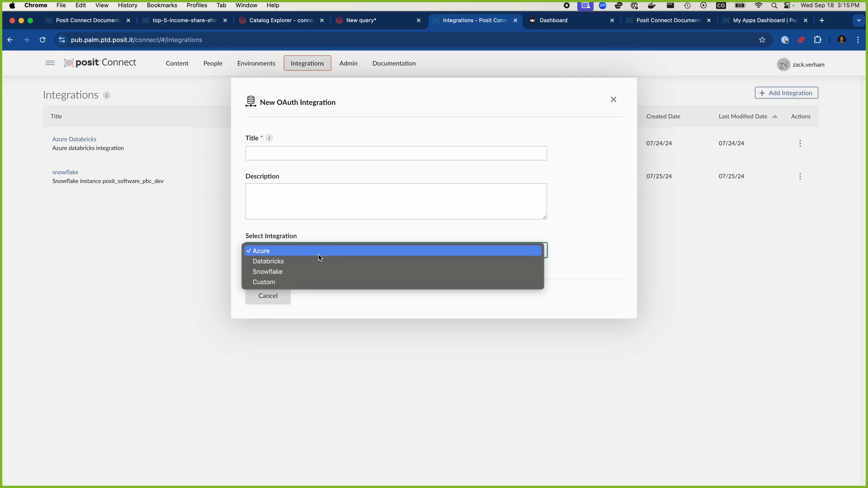
{"action": "left_click", "coordinate": [261, 251]}
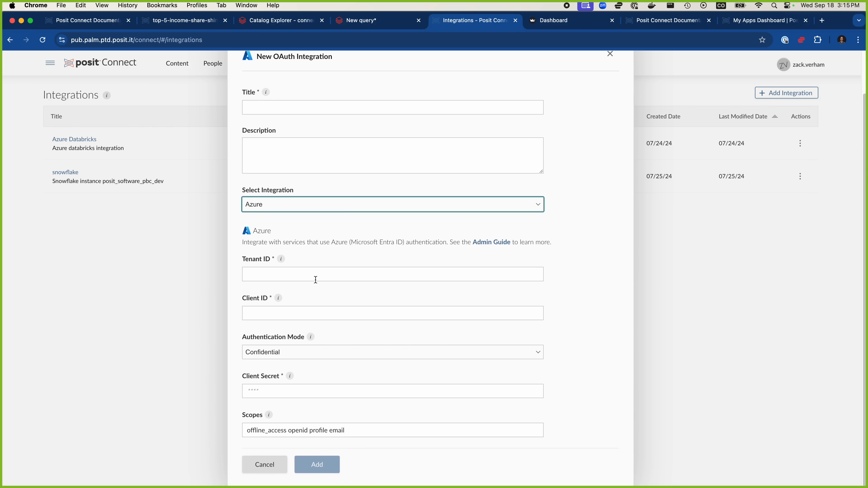
{"action": "left_click", "coordinate": [393, 206]}
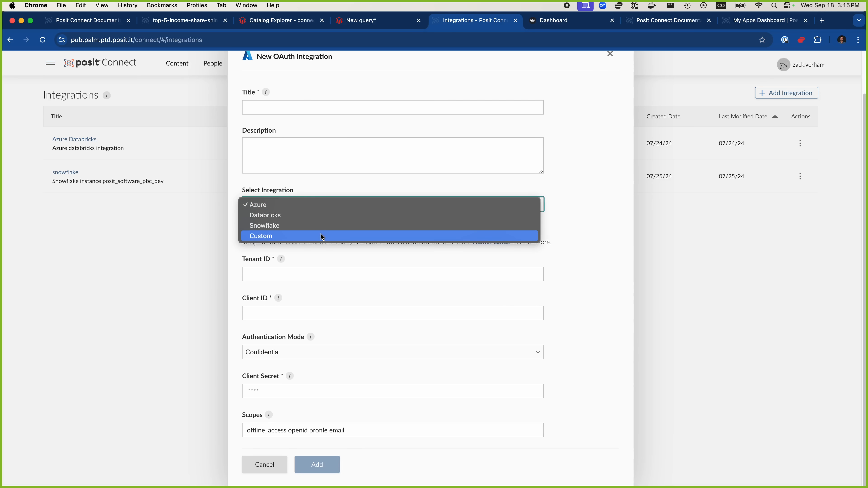
{"action": "left_click", "coordinate": [260, 236]}
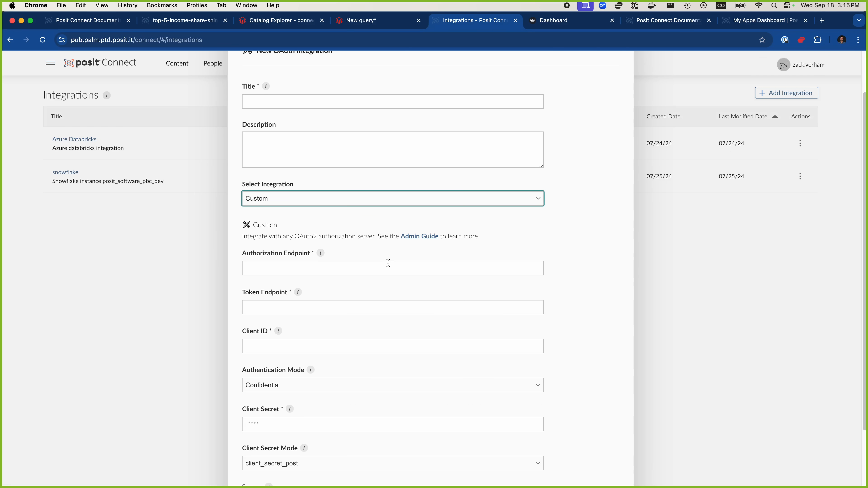
{"action": "mouse_move", "coordinate": [393, 255]}
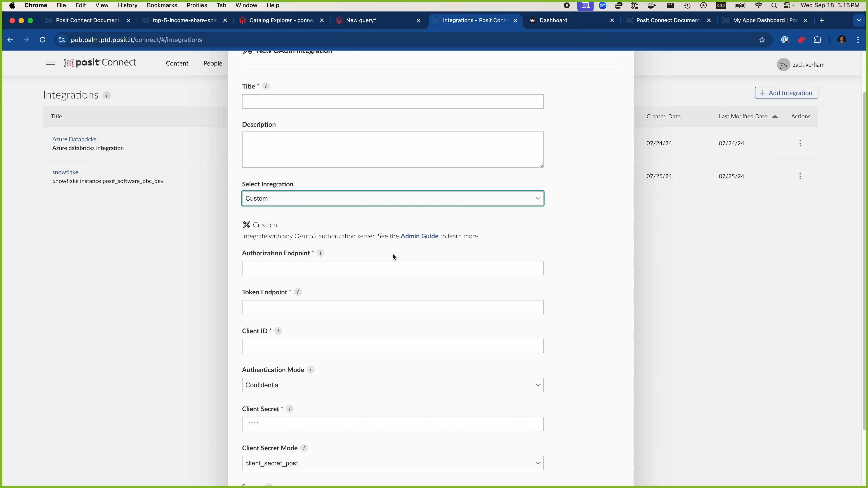
{"action": "mouse_move", "coordinate": [487, 223]}
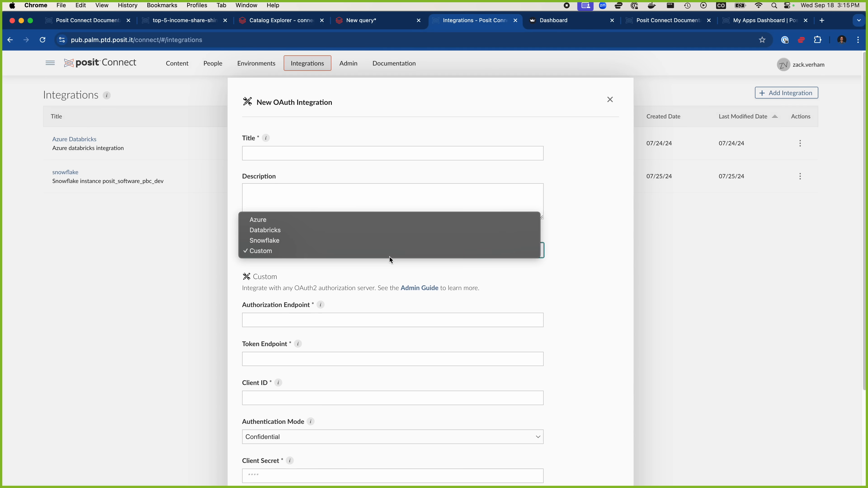
{"action": "mouse_move", "coordinate": [378, 251]}
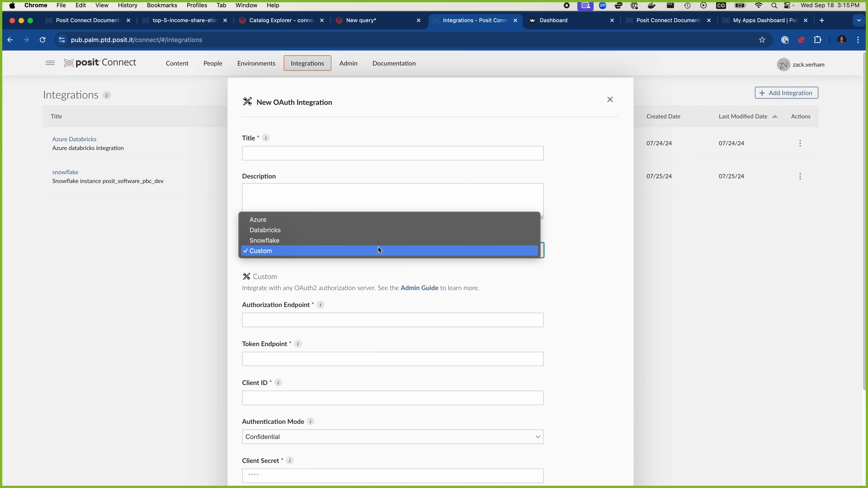